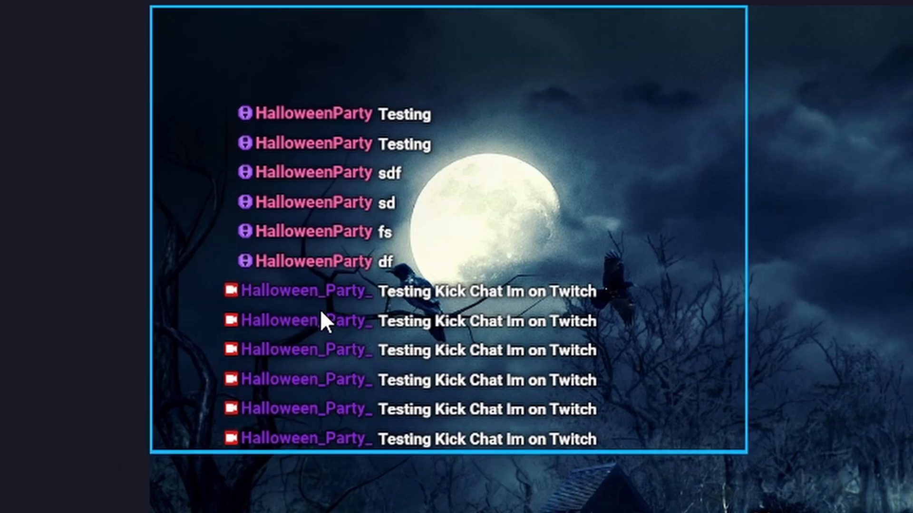
pyautogui.moveTo(365, 342)
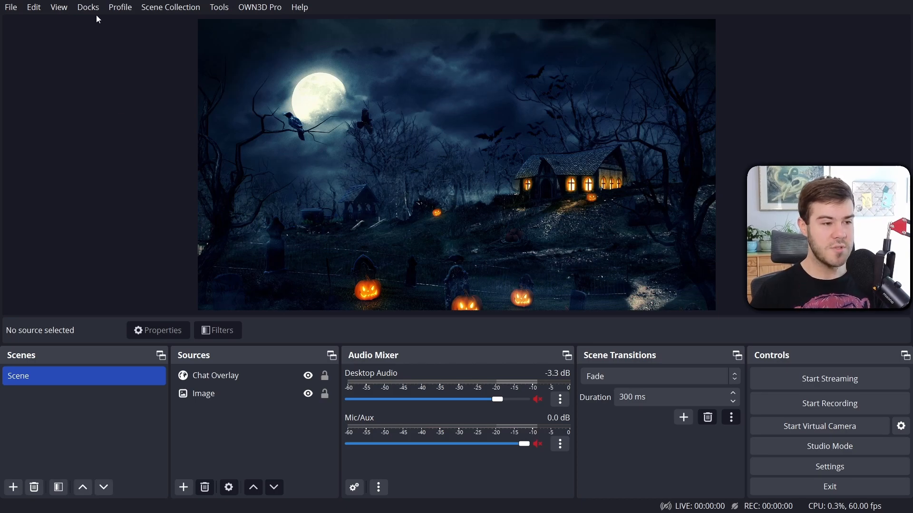
# Start a custom browser dock named Kick Chat Dock.
pyautogui.click(88, 6)
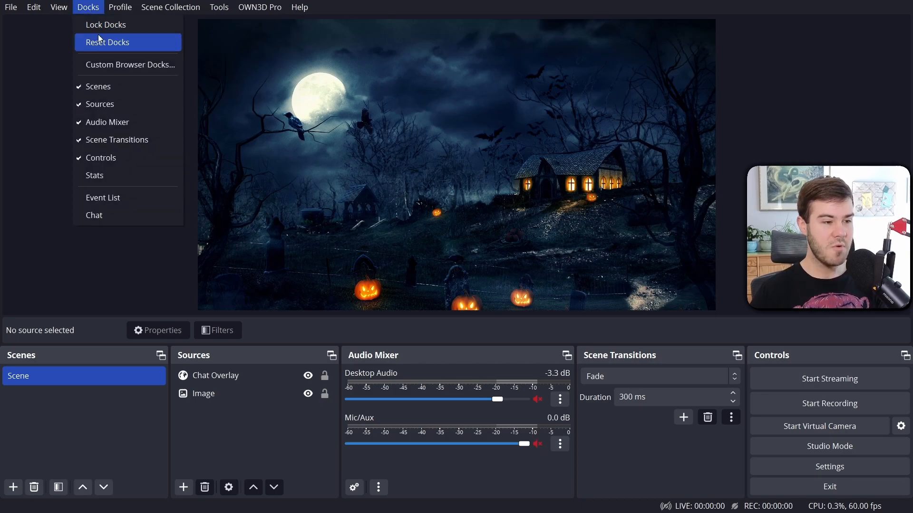
pyautogui.click(128, 63)
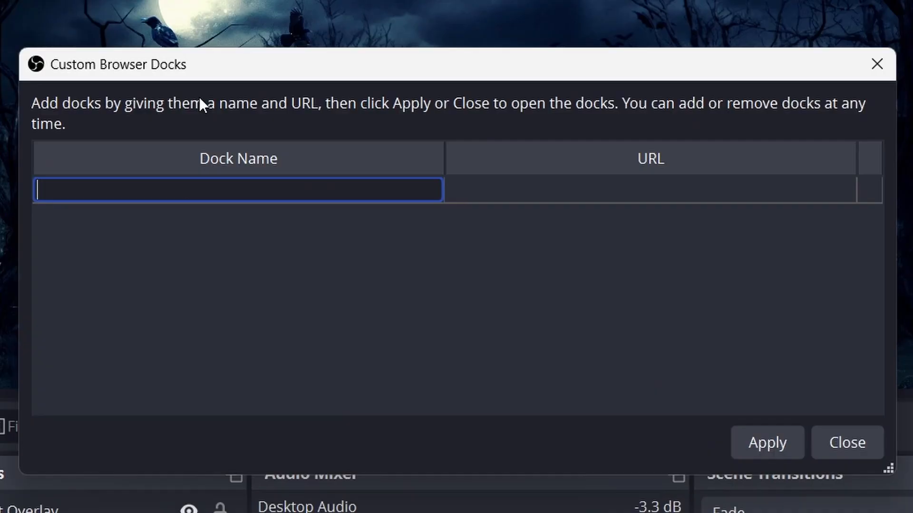
pyautogui.write('Kick Chat Doc')
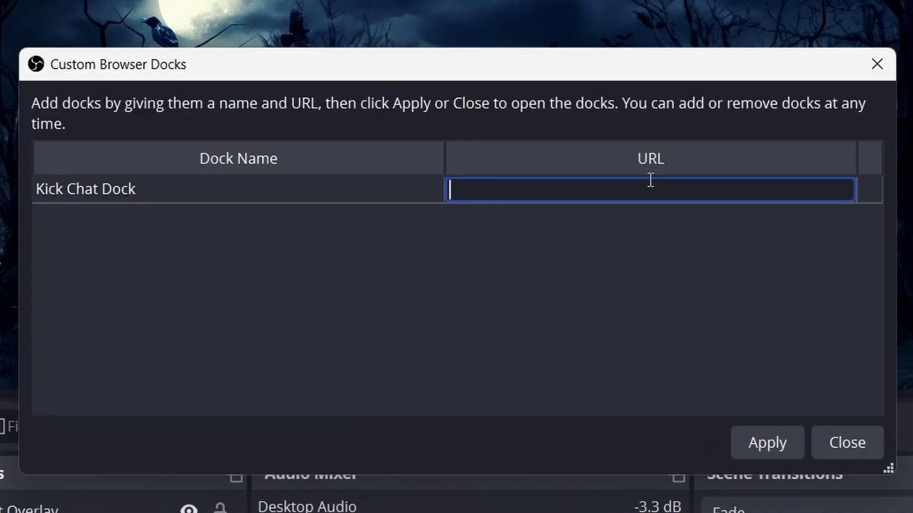
# Enter the dock URL kick.com/halloweenparty/chatroom.
pyautogui.write('kick.com')
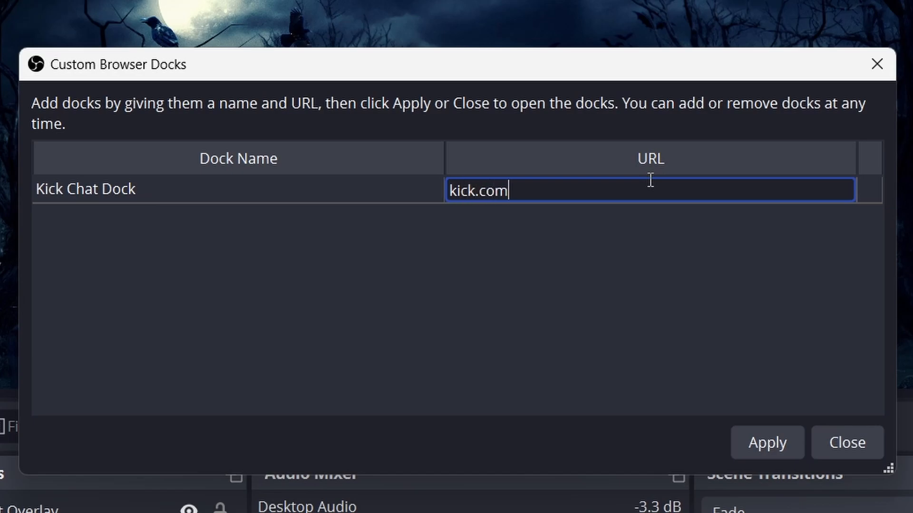
pyautogui.write('/')
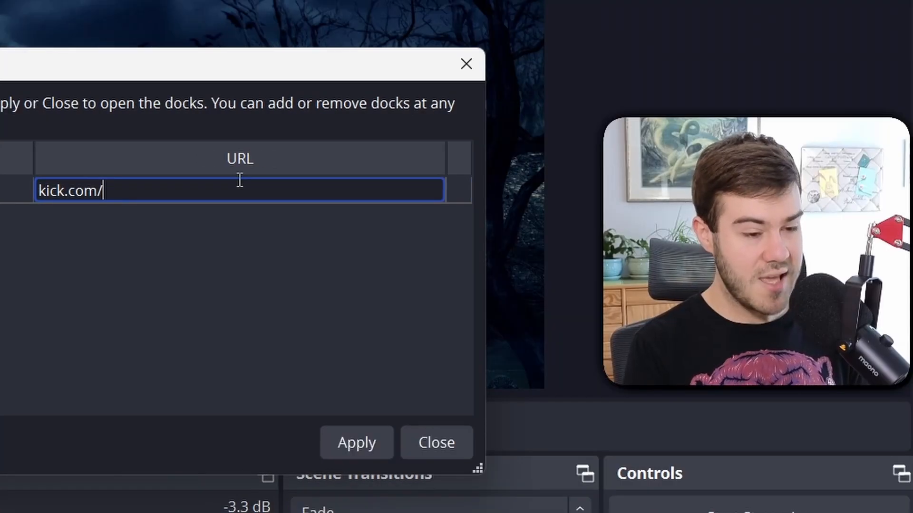
pyautogui.write('halloweenparty')
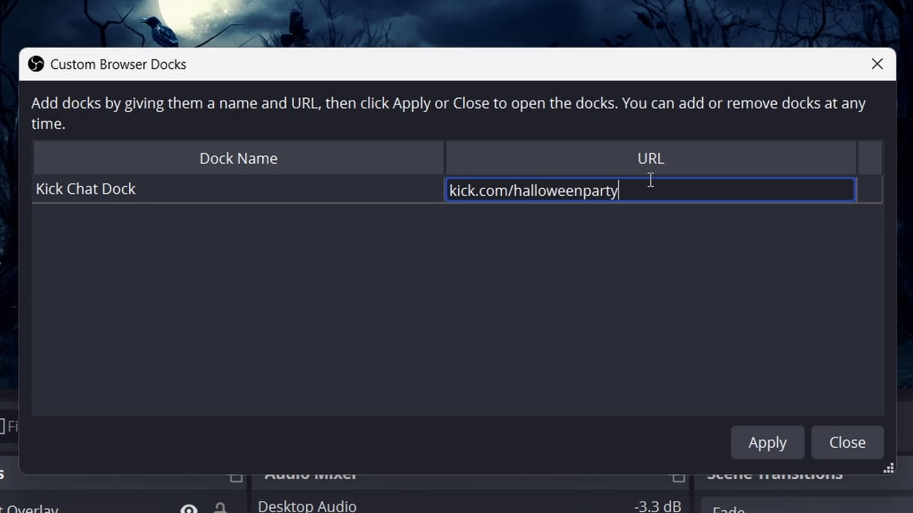
pyautogui.write('/')
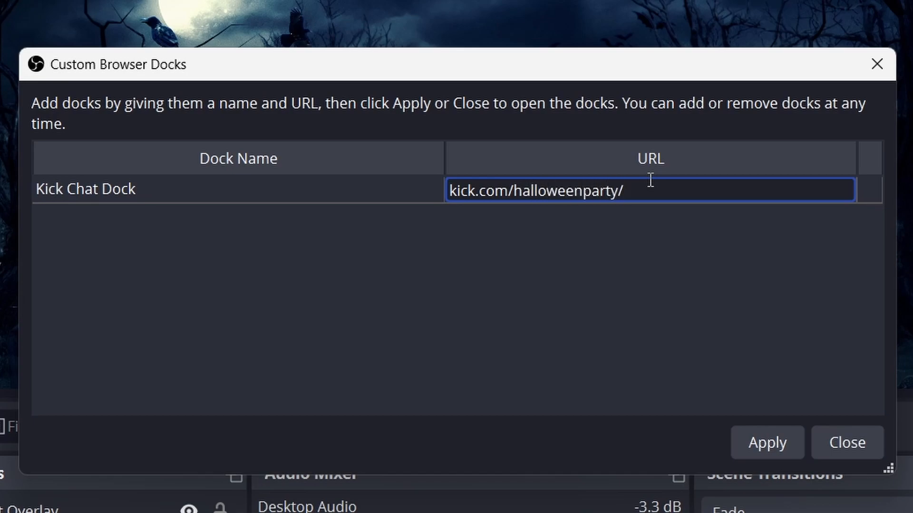
pyautogui.write('chatroom')
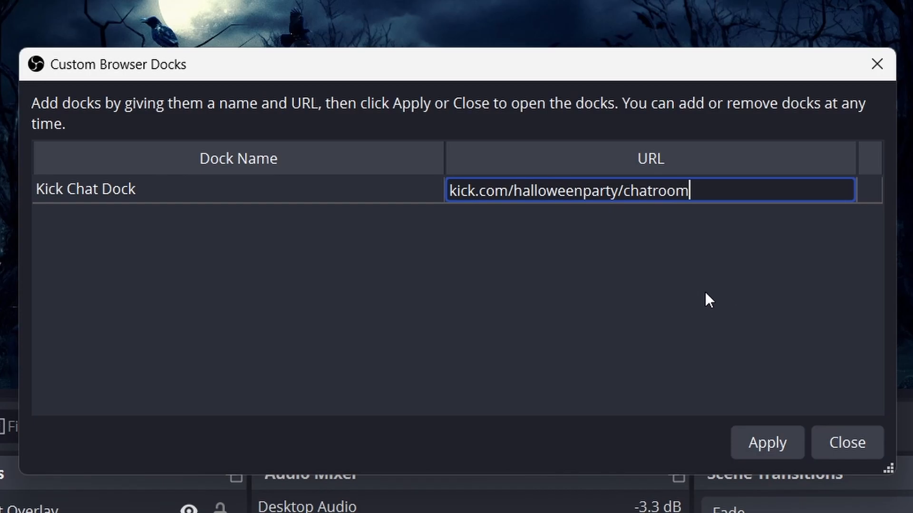
# Apply the Kick chat dock, then add and apply a second dock Kick.com pointing at kick.com.
pyautogui.click(767, 442)
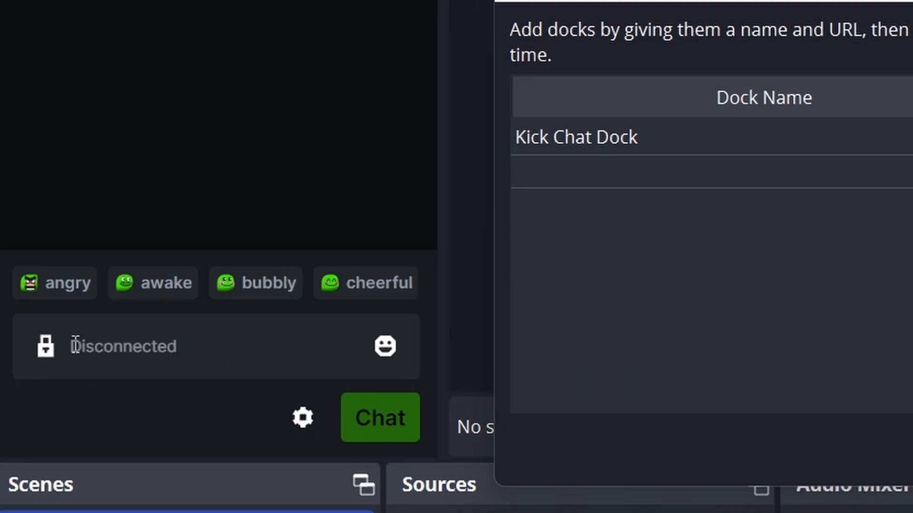
pyautogui.moveTo(524, 324)
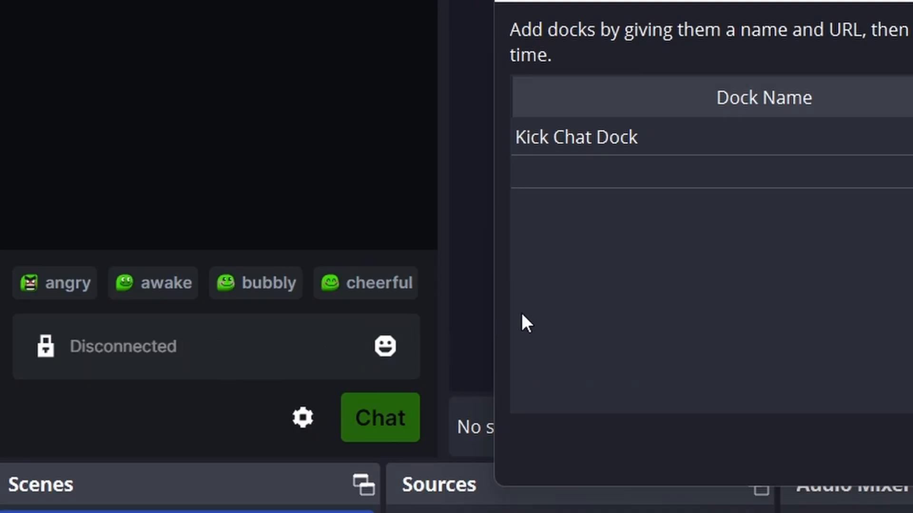
pyautogui.write('Kick')
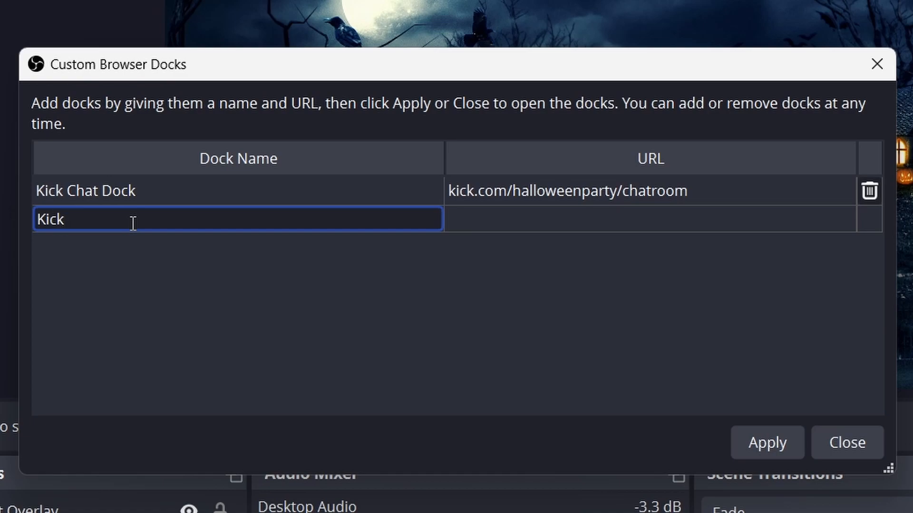
pyautogui.click(649, 219)
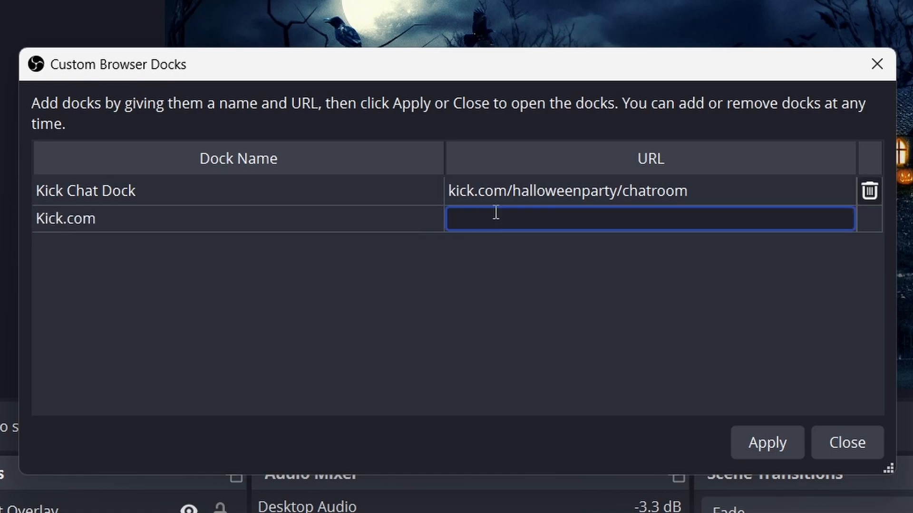
pyautogui.write('kick.com')
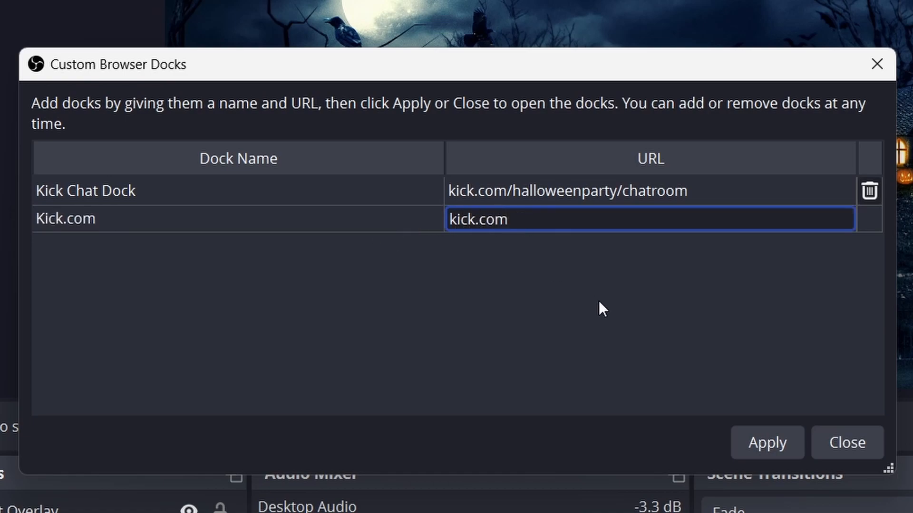
pyautogui.click(767, 442)
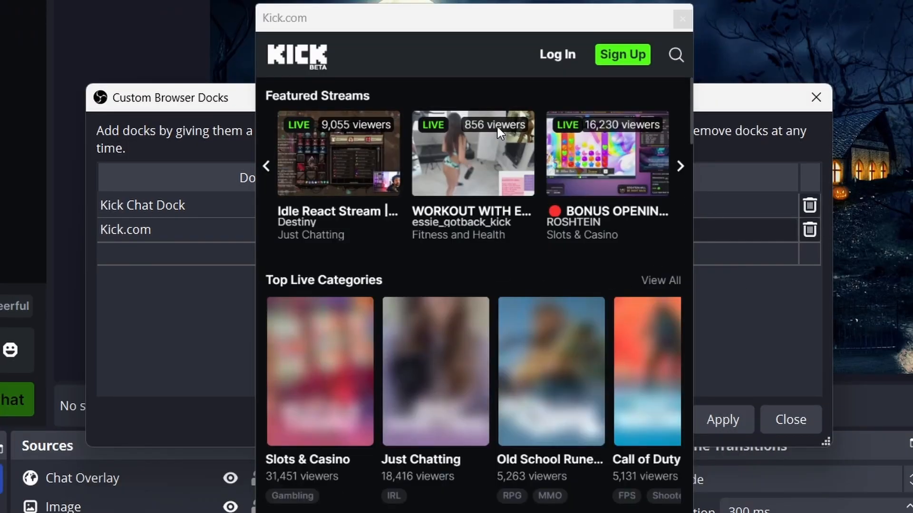
# Close the Kick.com test dock window and delete its row from the dock list.
pyautogui.click(556, 55)
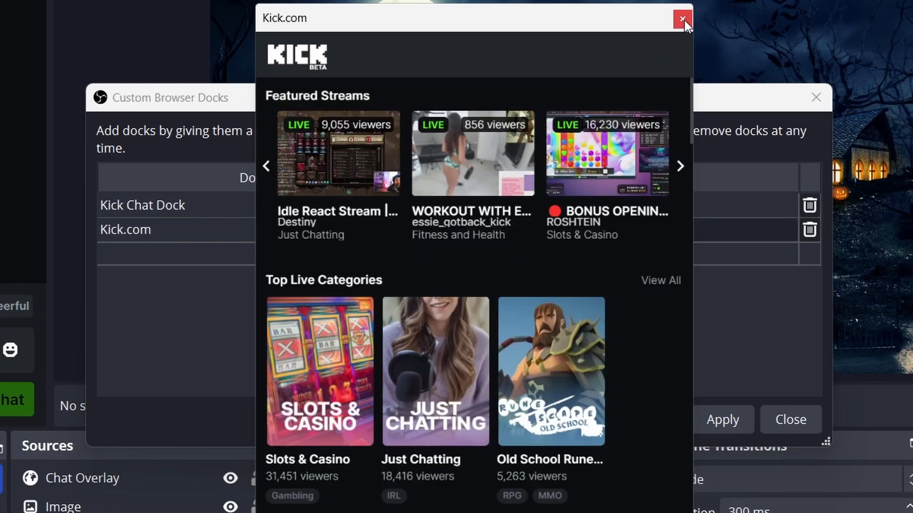
pyautogui.click(681, 18)
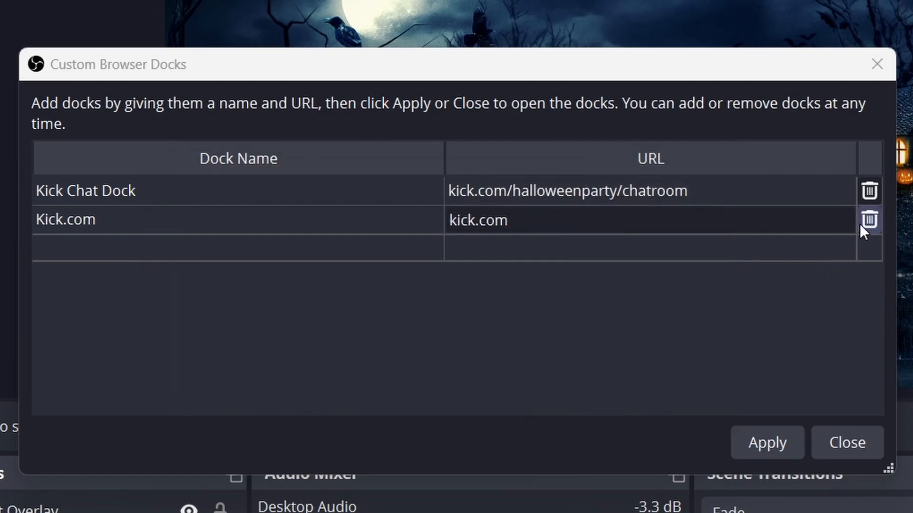
pyautogui.click(869, 220)
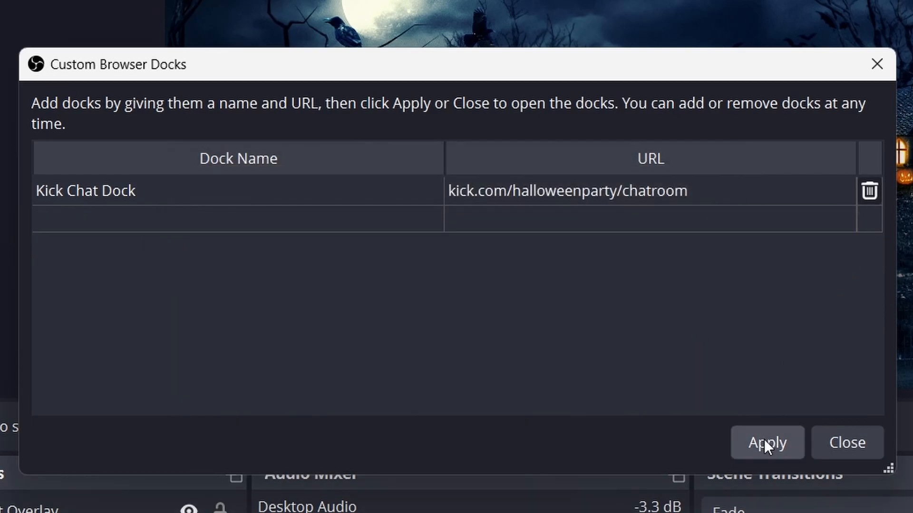
# Apply the remaining dock and send a Testing message from HalloweenParty in the docked Kick chat.
pyautogui.click(767, 442)
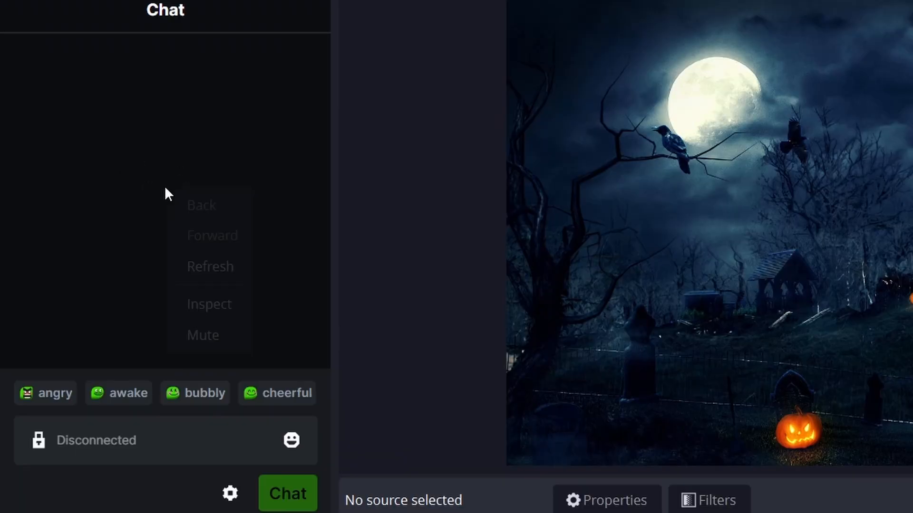
pyautogui.click(210, 280)
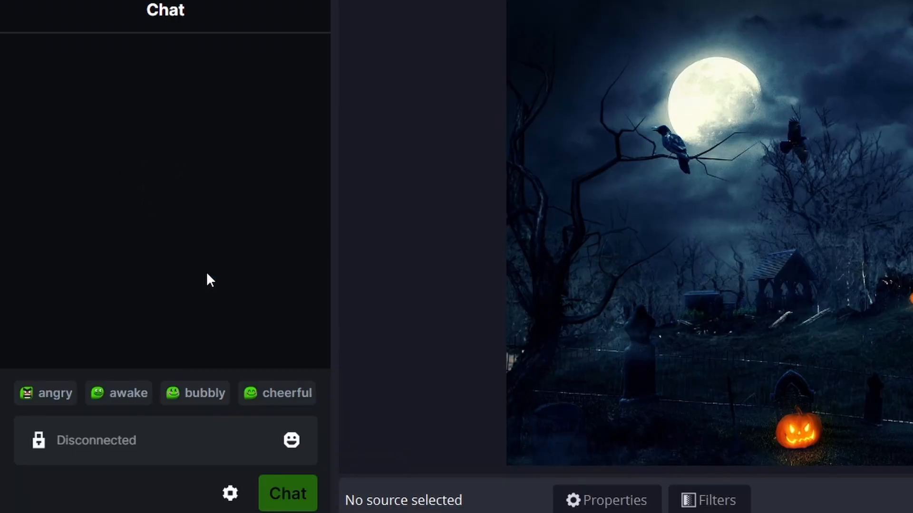
pyautogui.write('Te')
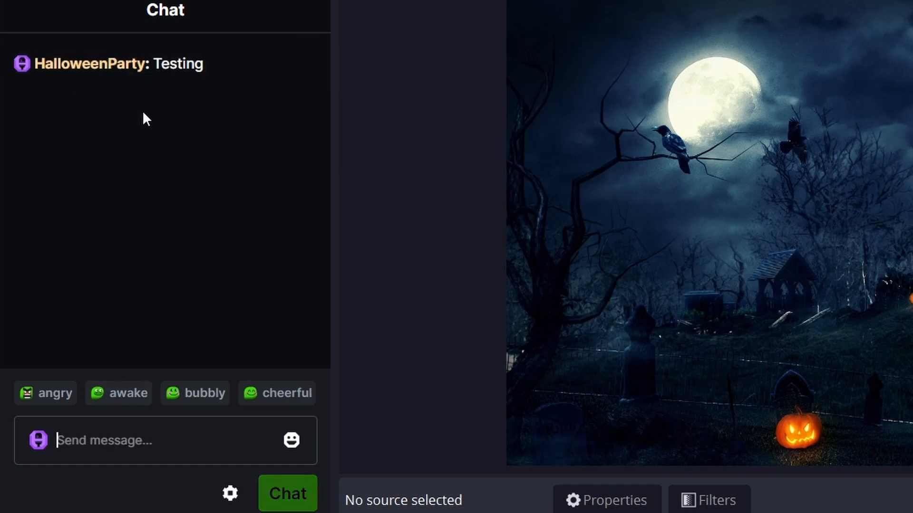
pyautogui.moveTo(162, 228)
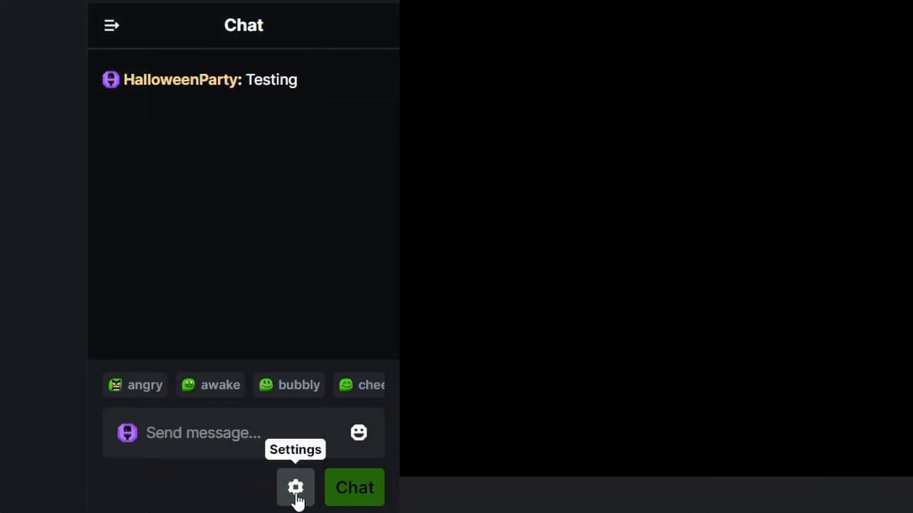
# Pop the Kick chatroom out into its own window via the chat Settings gear.
pyautogui.click(295, 487)
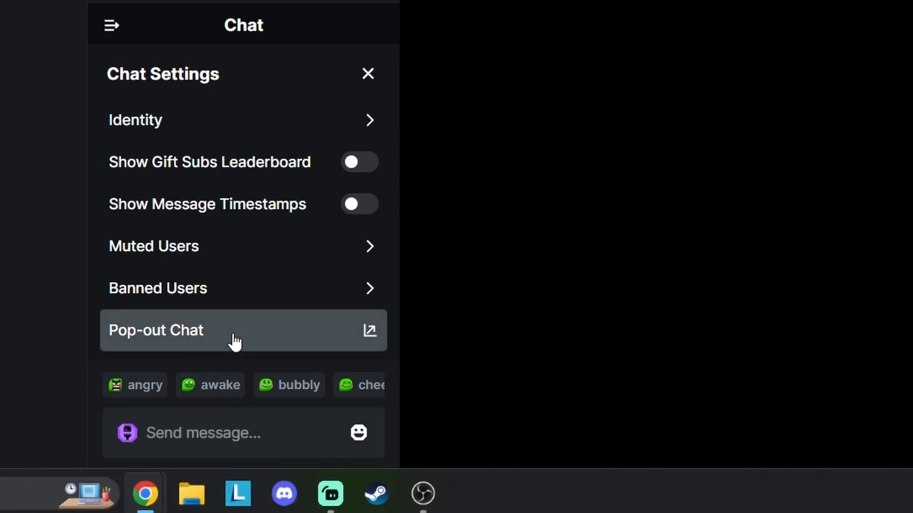
pyautogui.click(155, 329)
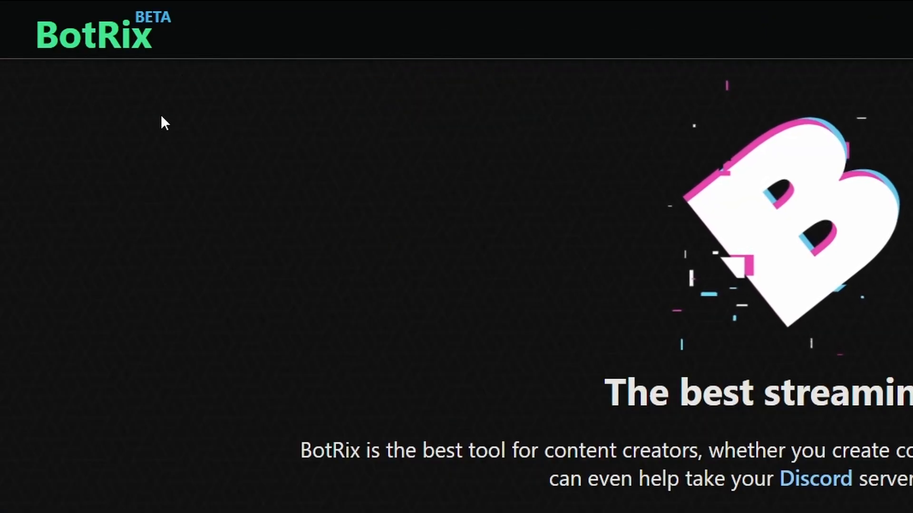
# Bring up the botrix.live landing page with its Trovo, Twitch, YouTube and Discord logins.
pyautogui.scroll(-3)
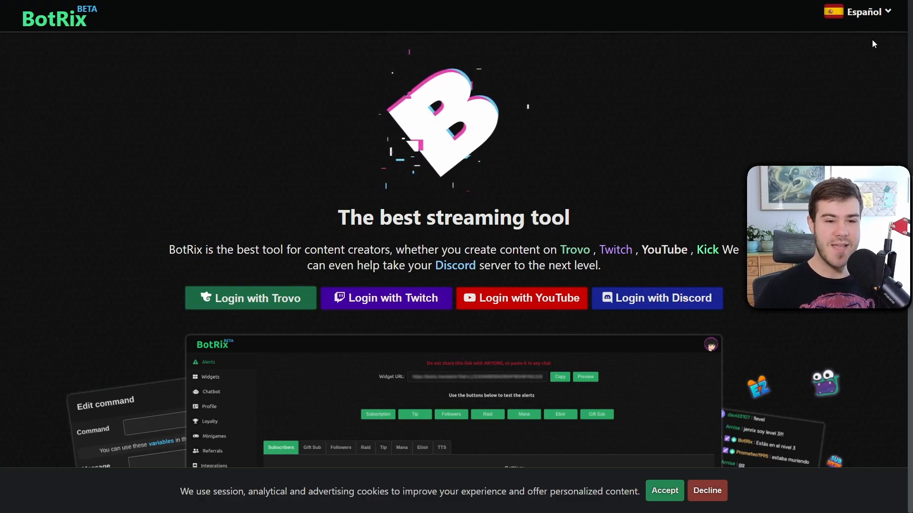
pyautogui.click(857, 12)
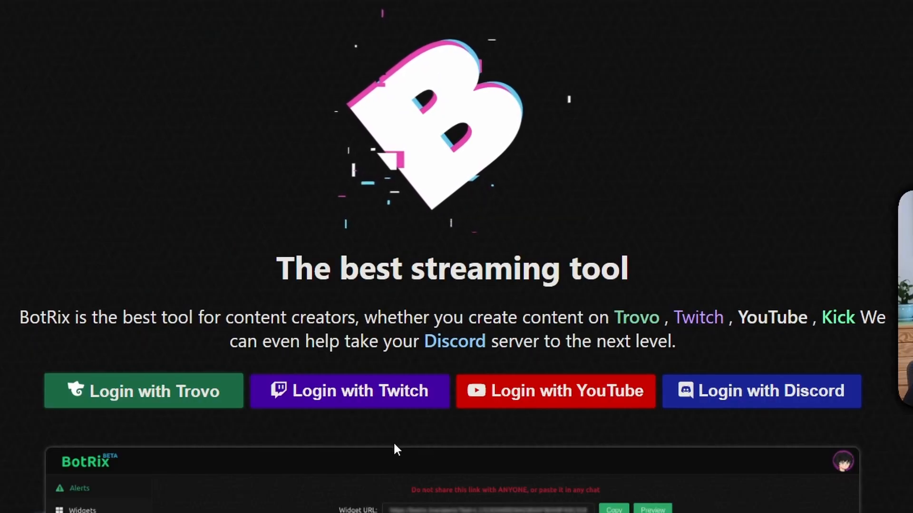
pyautogui.moveTo(349, 402)
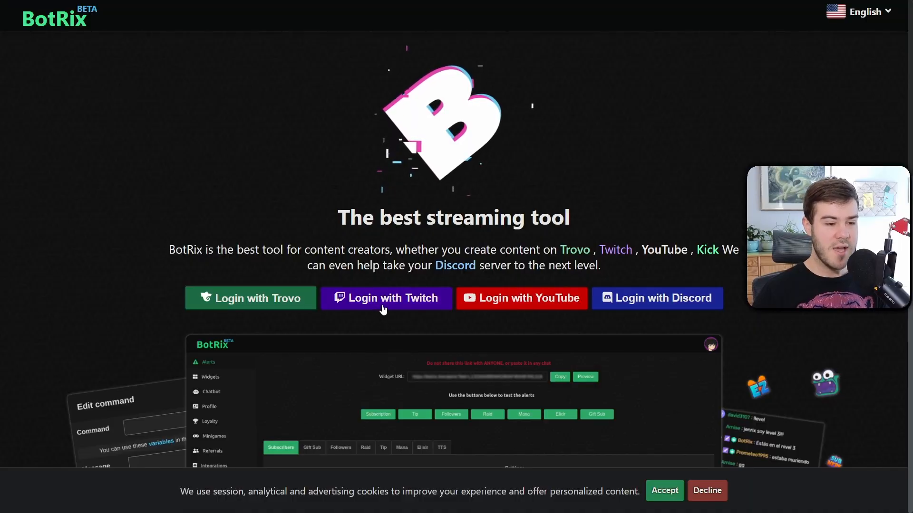
# Sign into BotRix with Twitch, authorize access and dismiss the translation prompt.
pyautogui.click(385, 298)
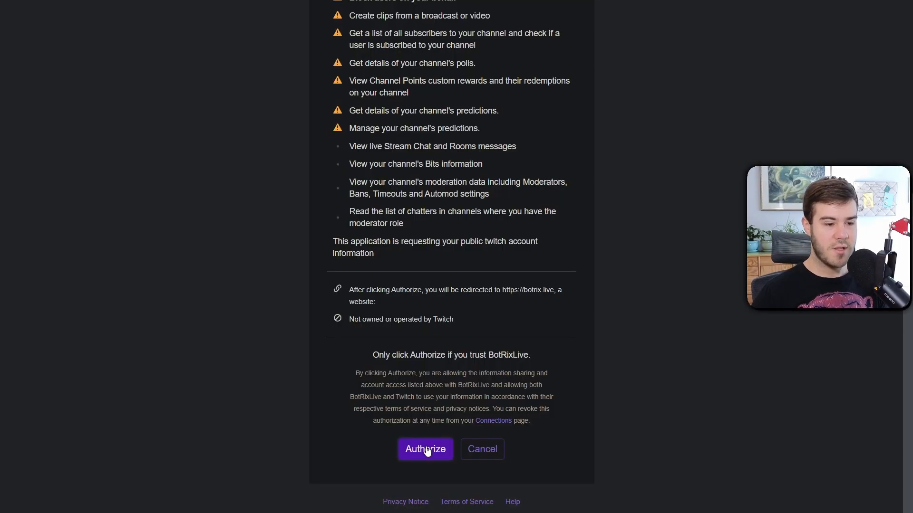
pyautogui.click(425, 449)
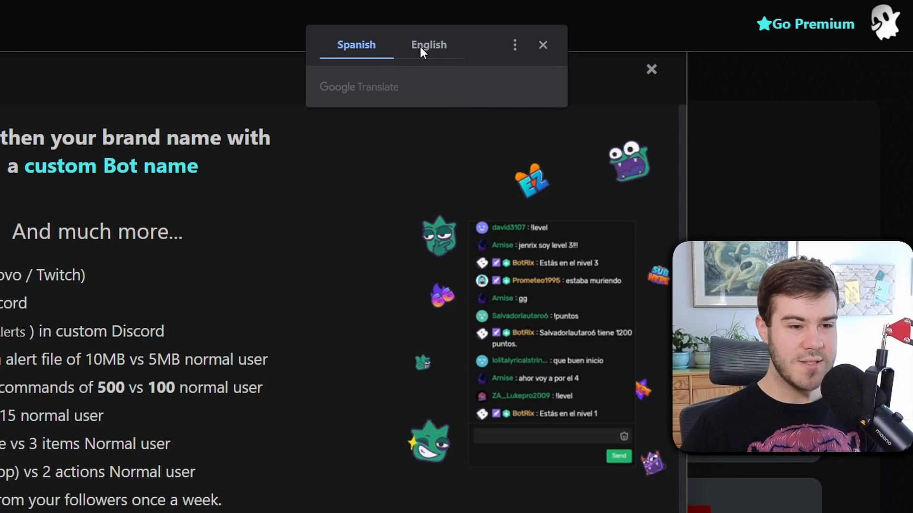
pyautogui.click(428, 44)
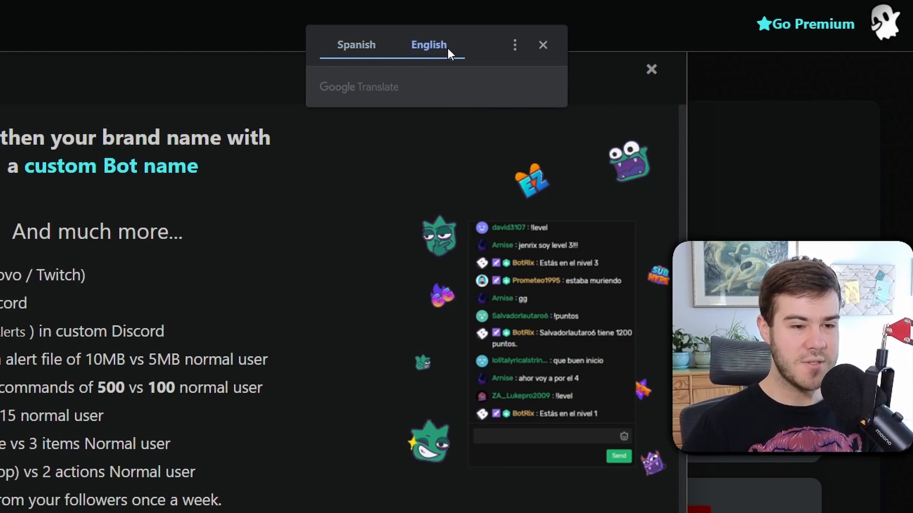
pyautogui.click(542, 45)
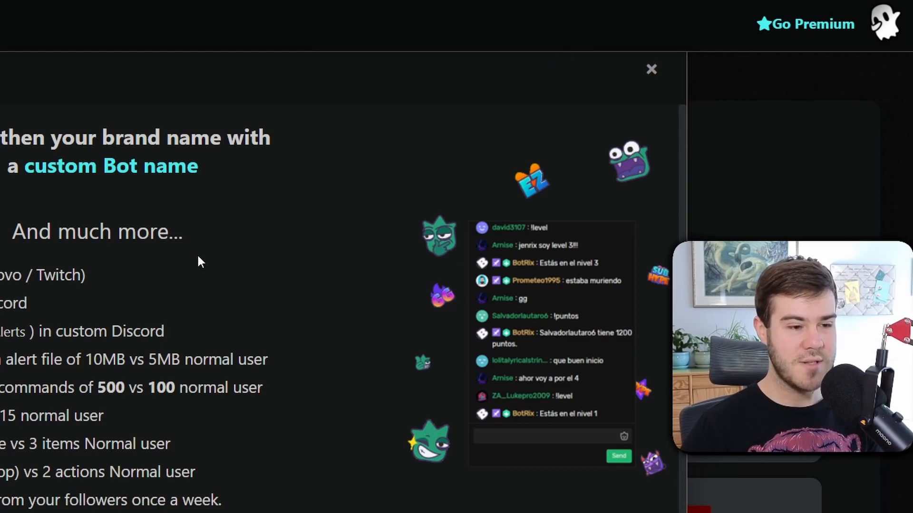
# From the Profile page start Sign In With Kick for username halloweenparty.
pyautogui.click(650, 69)
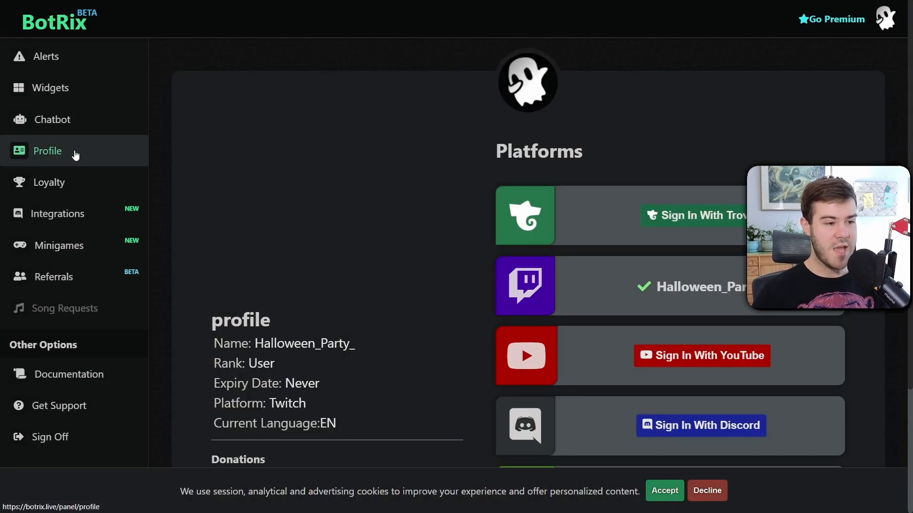
pyautogui.scroll(-3)
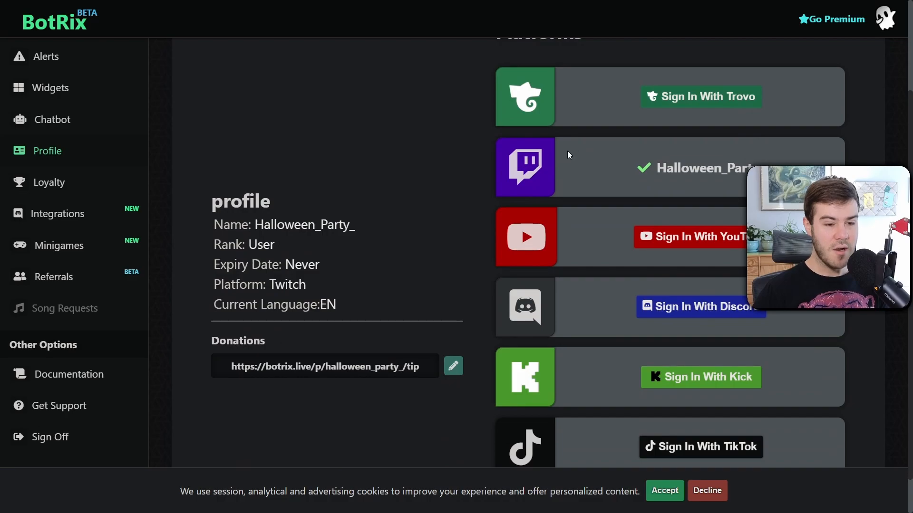
pyautogui.scroll(-3)
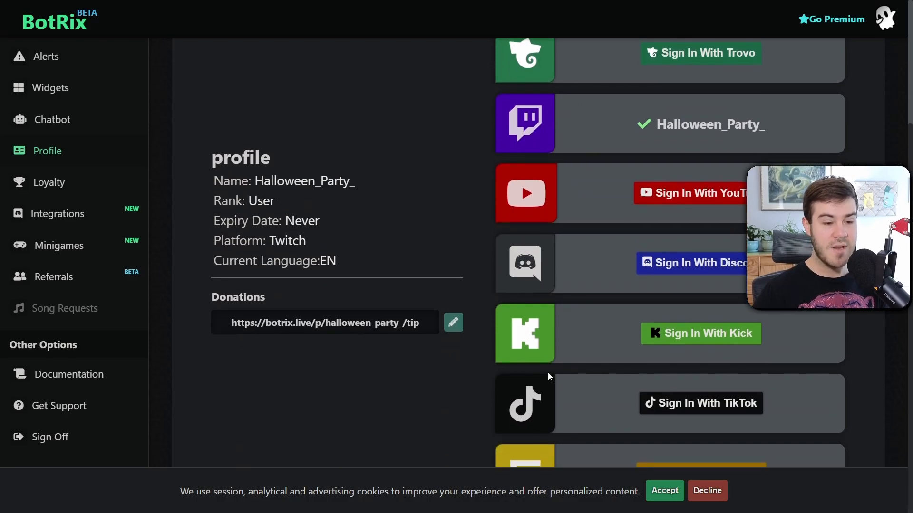
pyautogui.moveTo(573, 321)
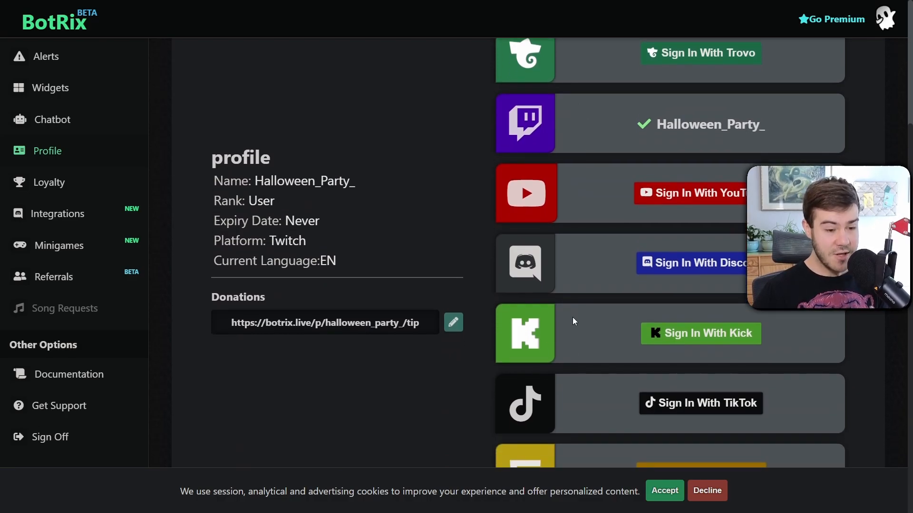
pyautogui.moveTo(676, 340)
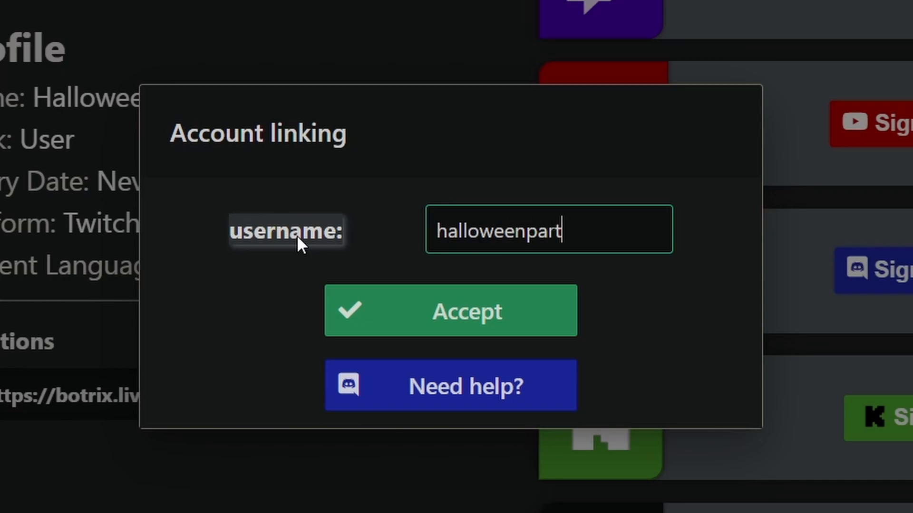
pyautogui.click(449, 310)
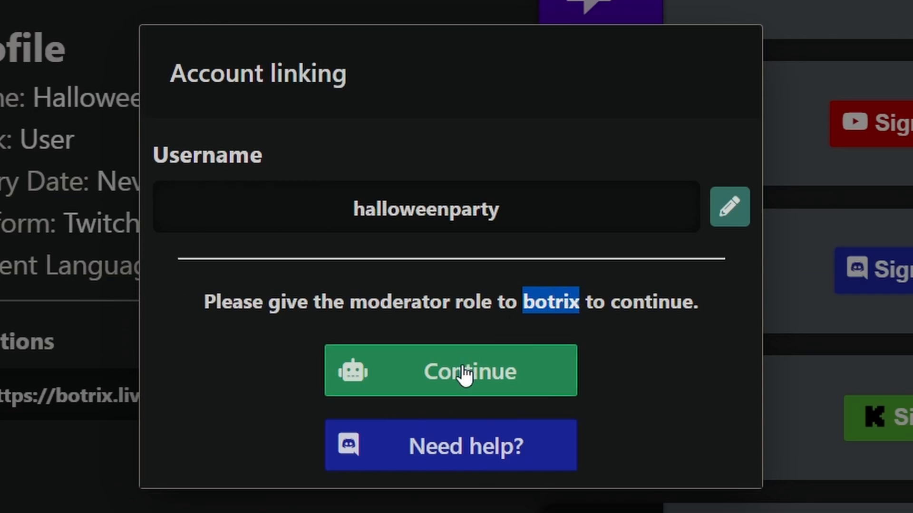
# Add the verified botrix account as a moderator in the Kick channel's Moderators settings.
pyautogui.click(450, 371)
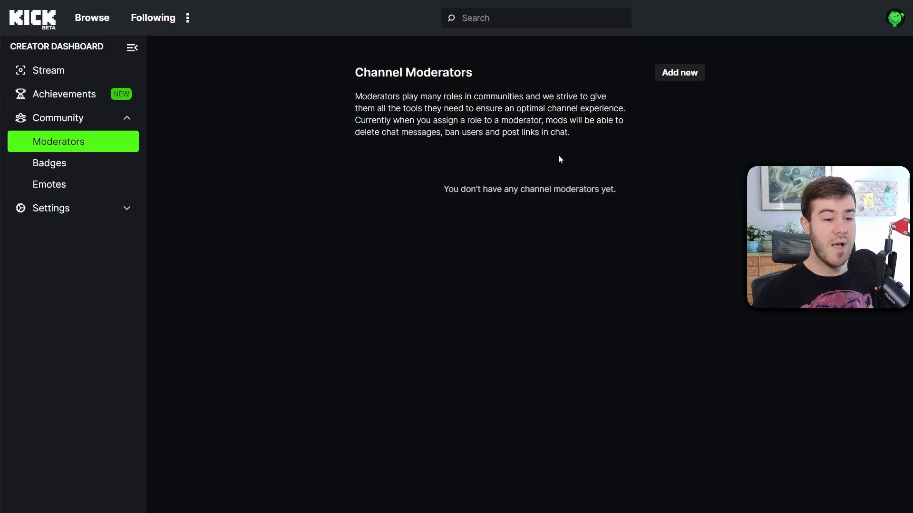
pyautogui.click(679, 72)
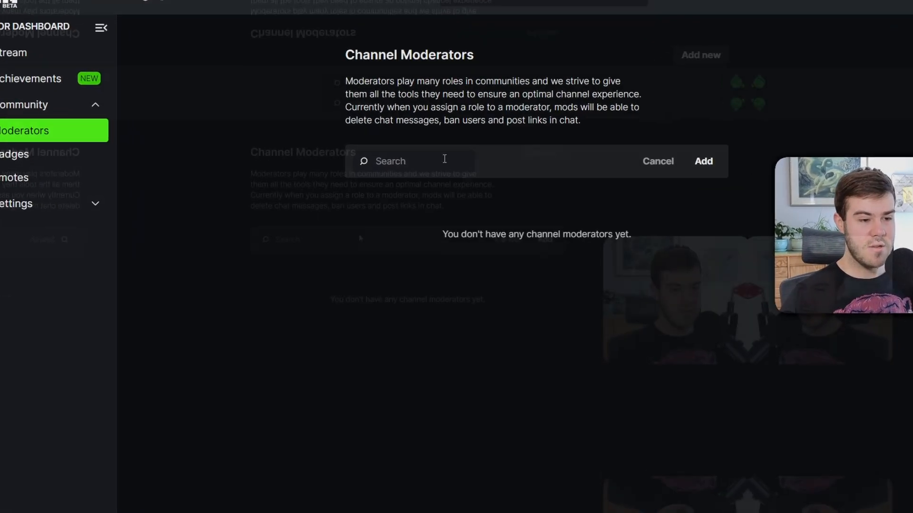
pyautogui.write('botrix')
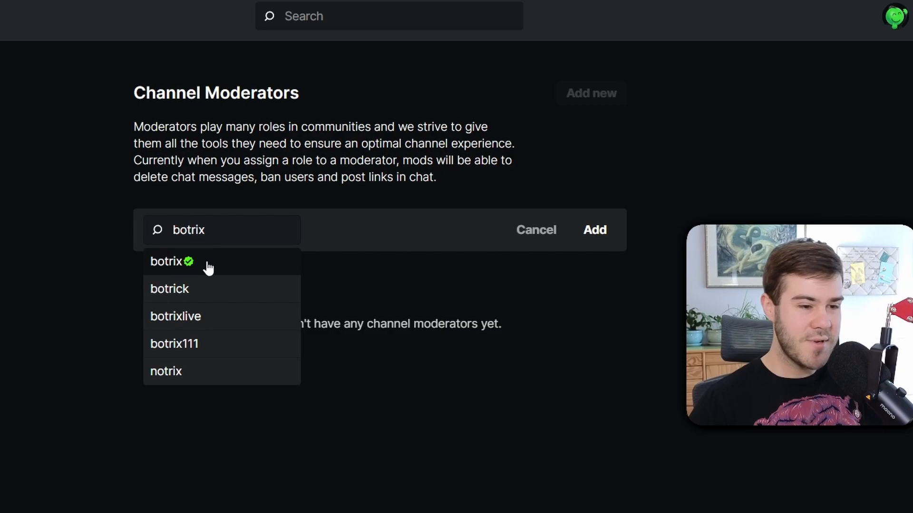
pyautogui.click(167, 261)
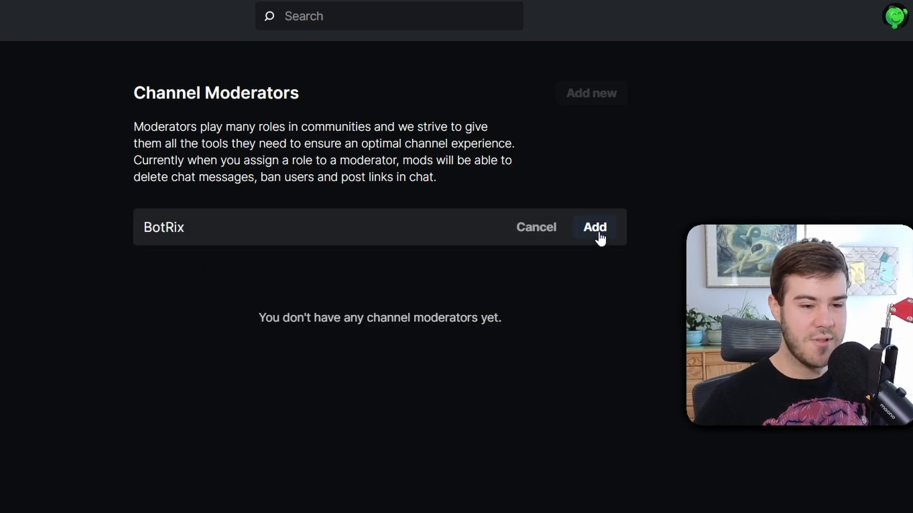
pyautogui.click(594, 227)
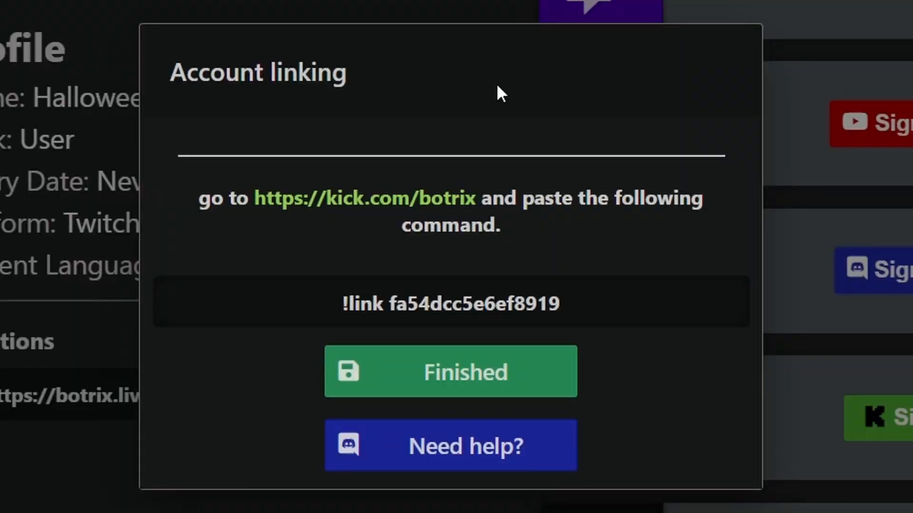
pyautogui.moveTo(299, 222)
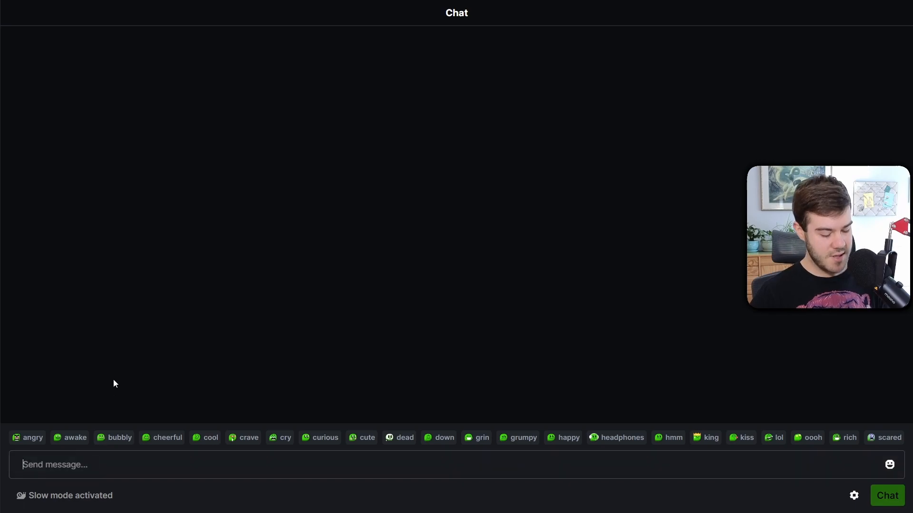
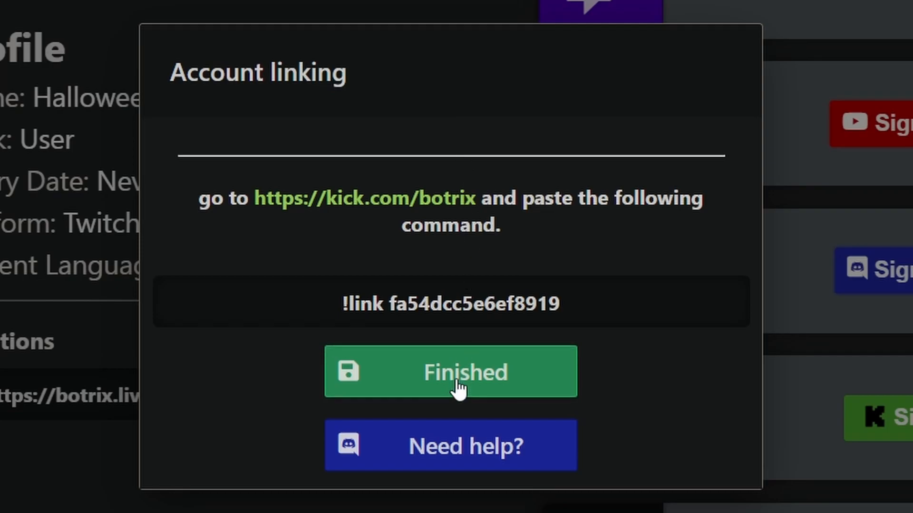
pyautogui.click(450, 372)
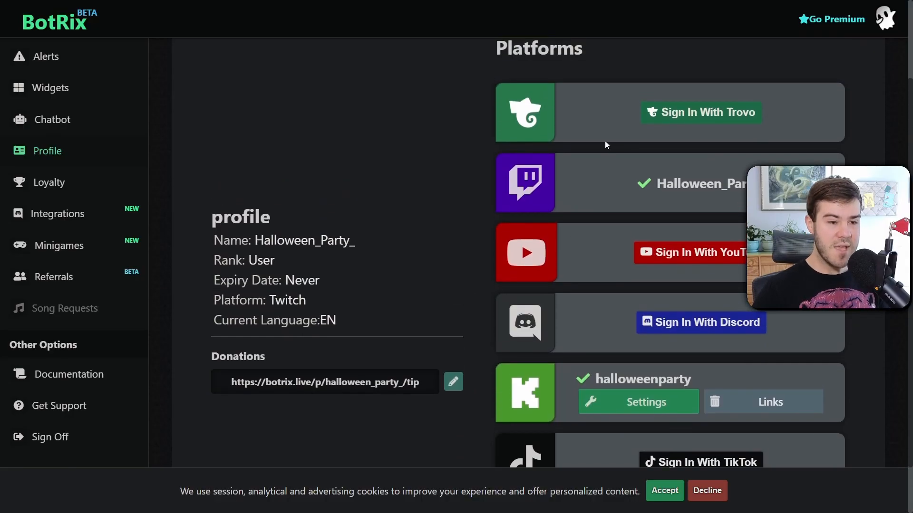
pyautogui.scroll(-3)
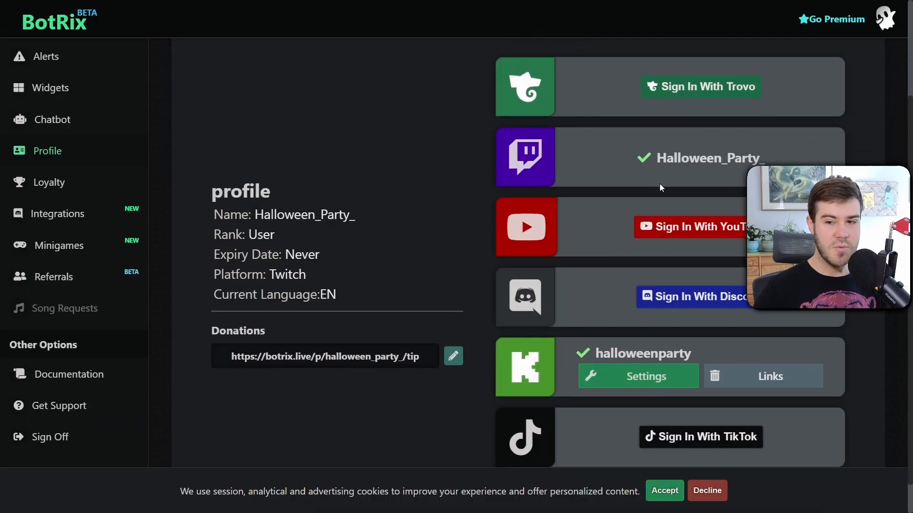
pyautogui.scroll(-3)
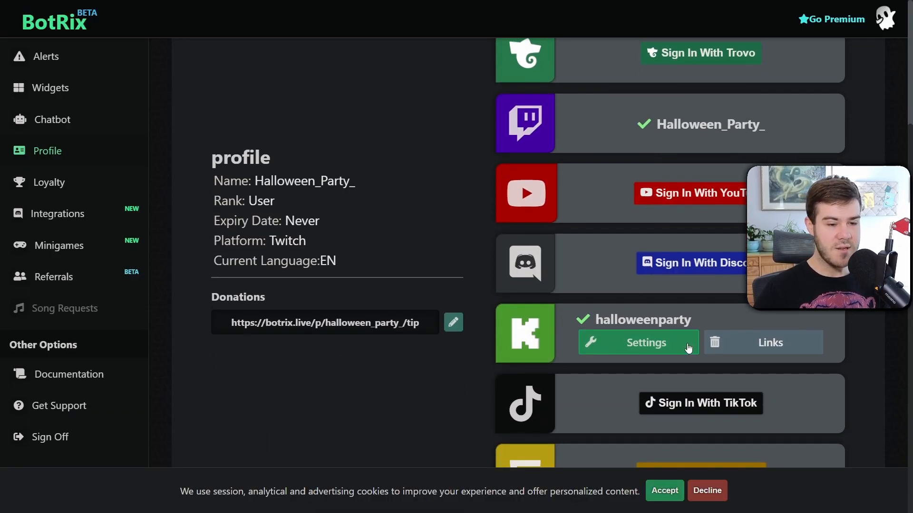
pyautogui.scroll(-3)
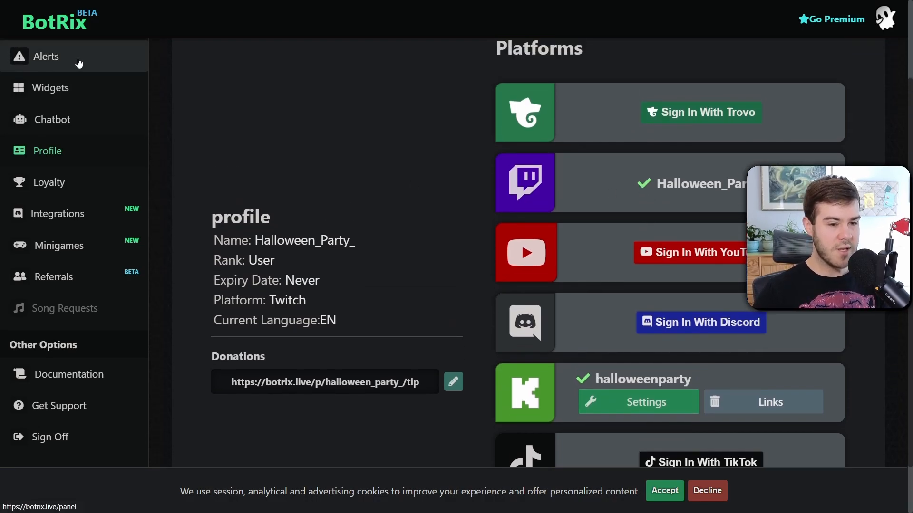
pyautogui.click(46, 56)
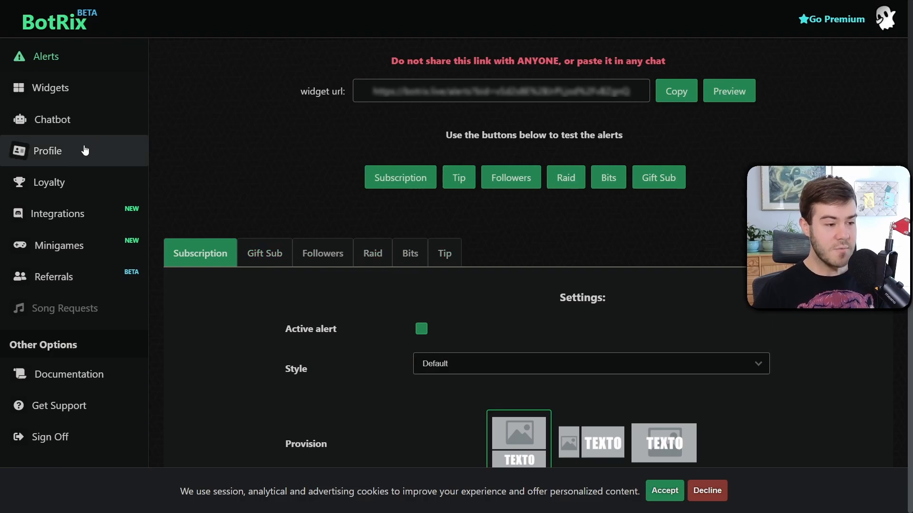
pyautogui.click(48, 152)
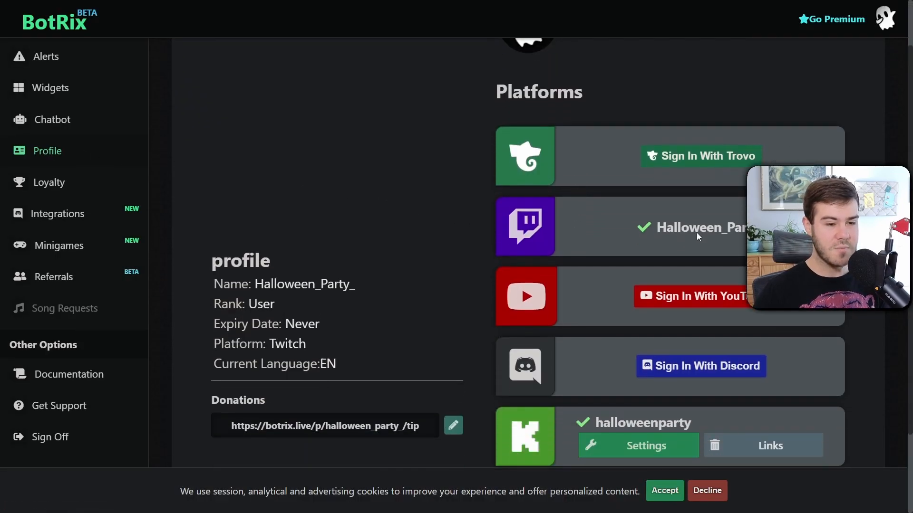
pyautogui.scroll(-3)
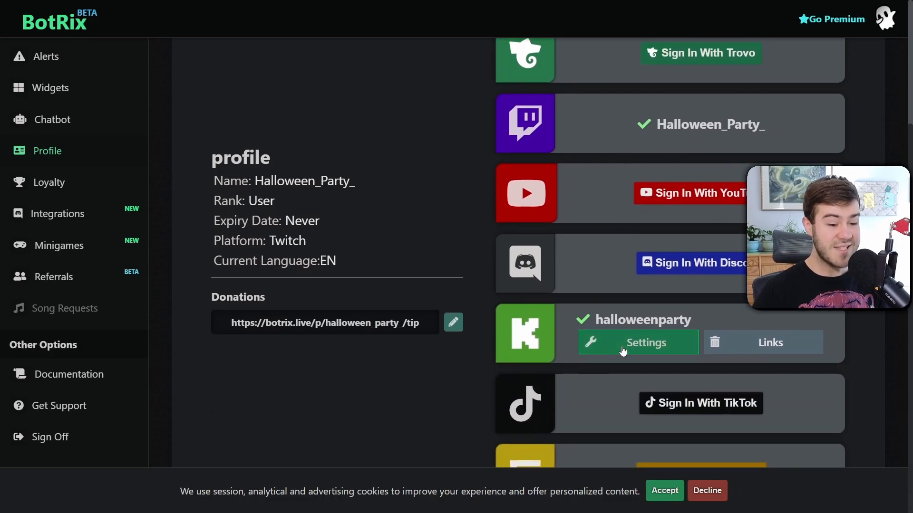
pyautogui.click(638, 342)
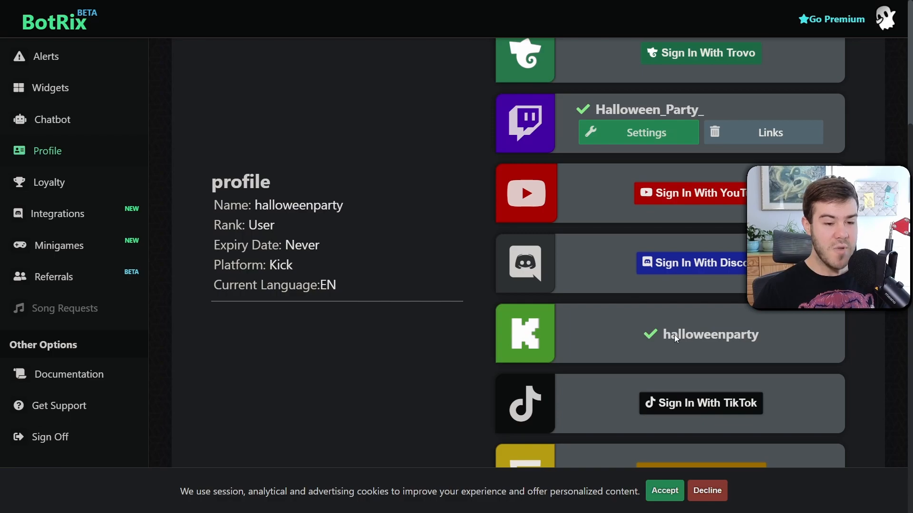
pyautogui.moveTo(73, 56)
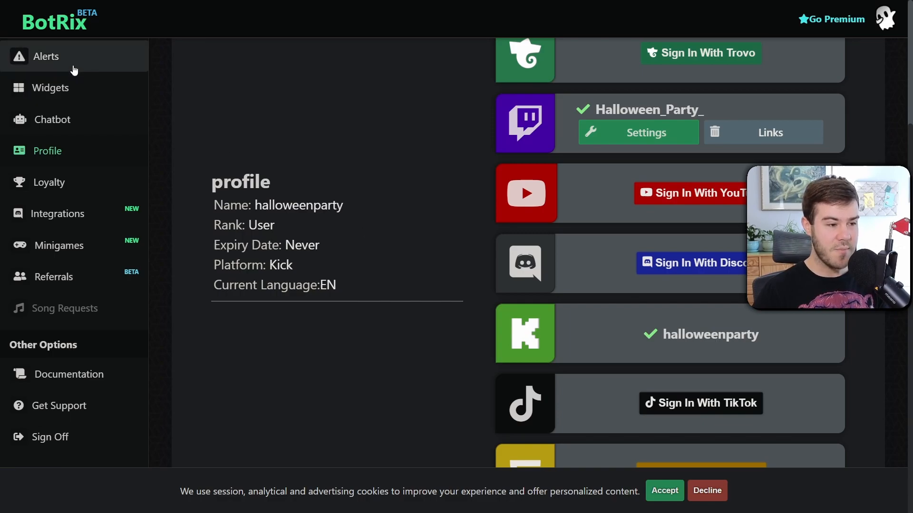
pyautogui.click(46, 56)
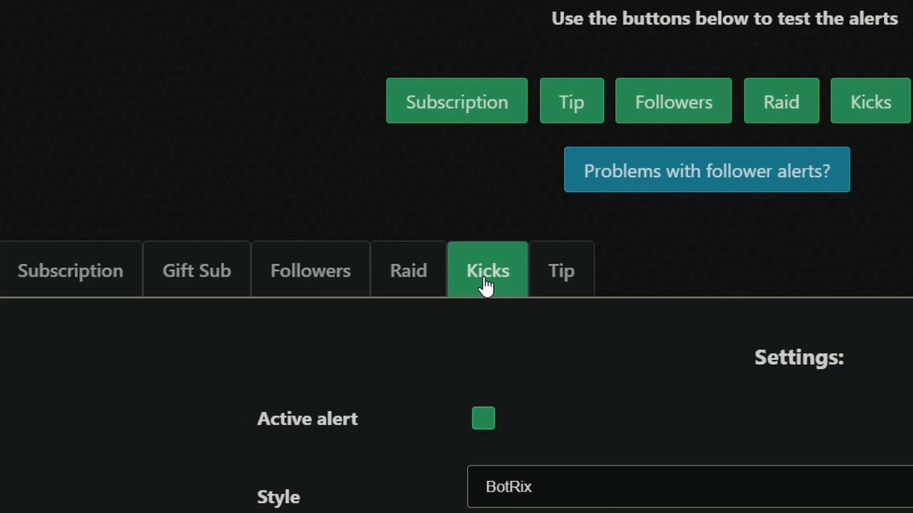
pyautogui.scroll(-3)
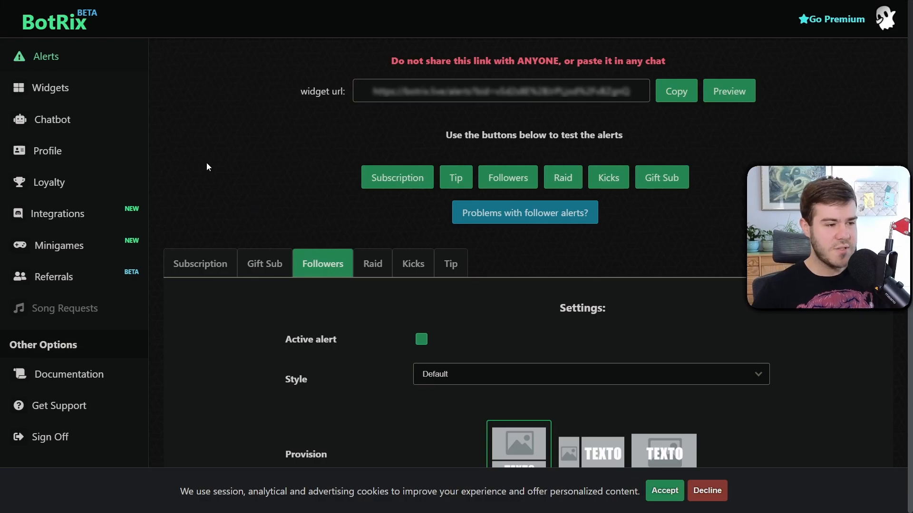
# In the chat widget Options, try the platform toggles and the Hide bot messages option.
pyautogui.click(49, 88)
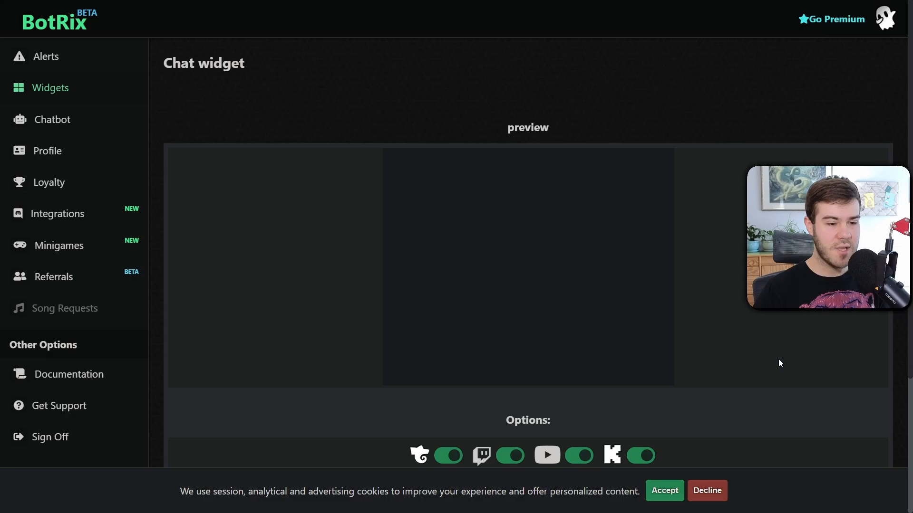
pyautogui.scroll(-3)
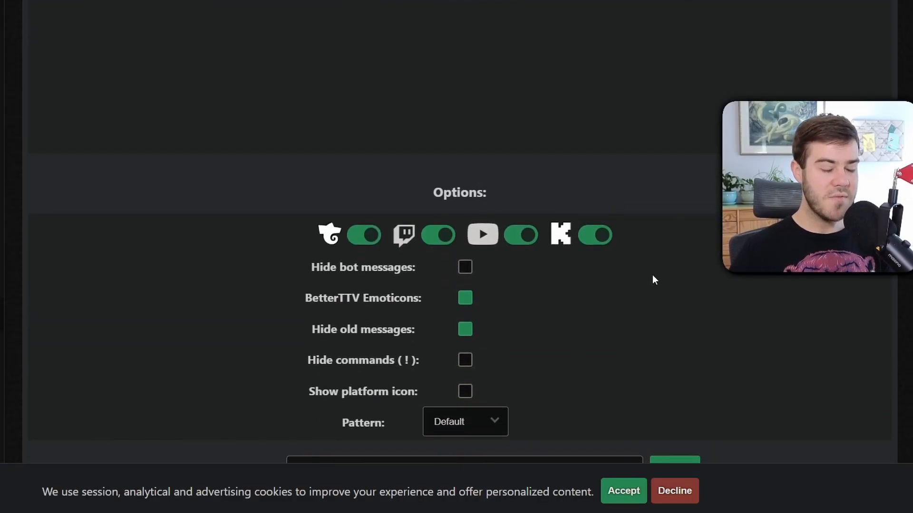
pyautogui.click(364, 235)
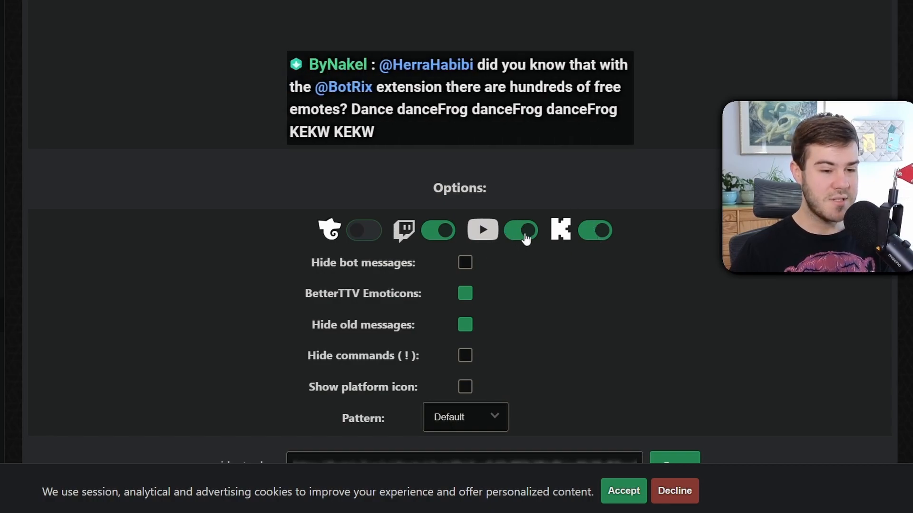
pyautogui.click(520, 231)
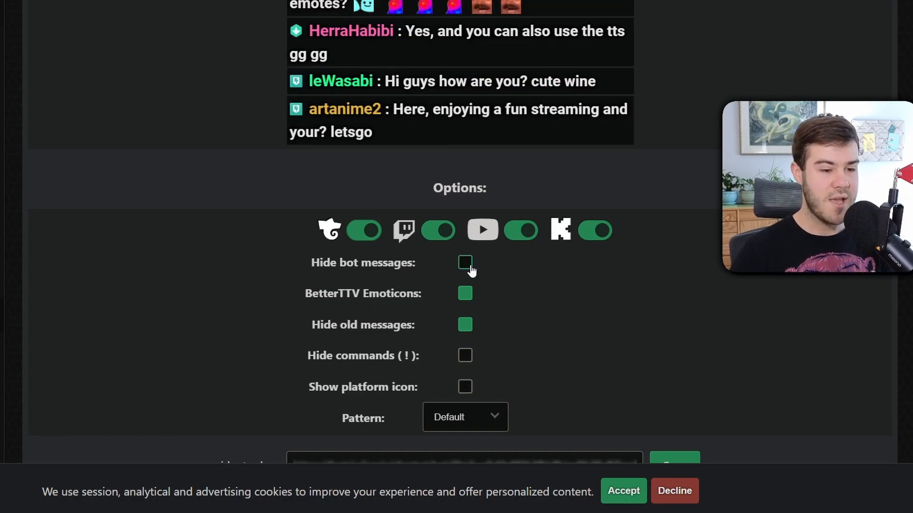
pyautogui.click(465, 262)
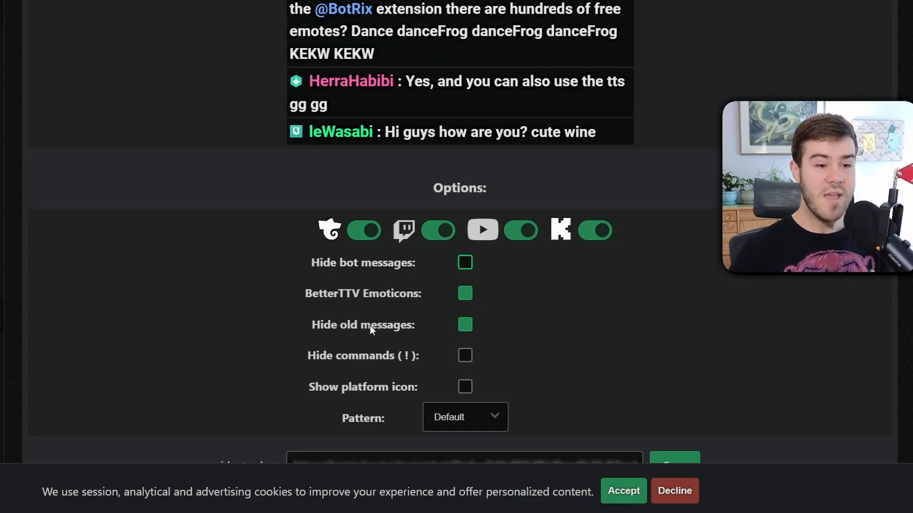
# Keep old messages visible, hide ! commands, and try the platform icon before turning it off.
pyautogui.click(465, 325)
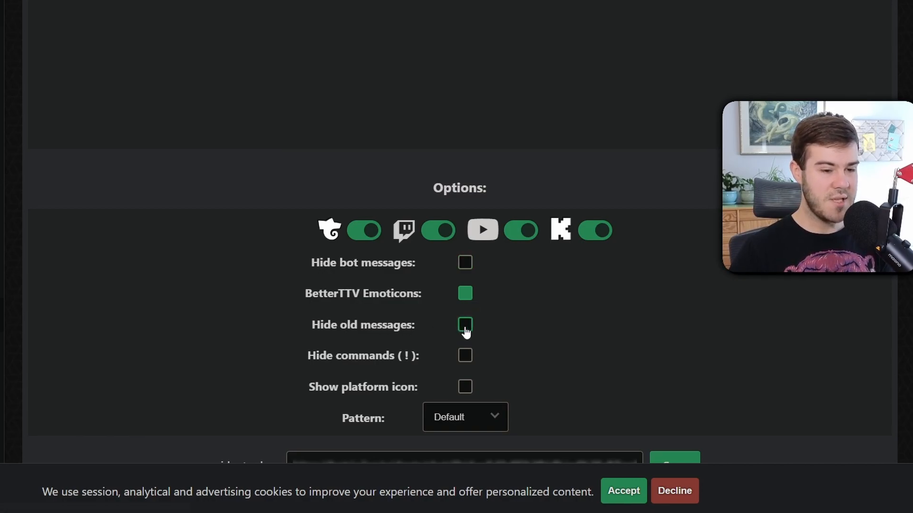
pyautogui.click(465, 324)
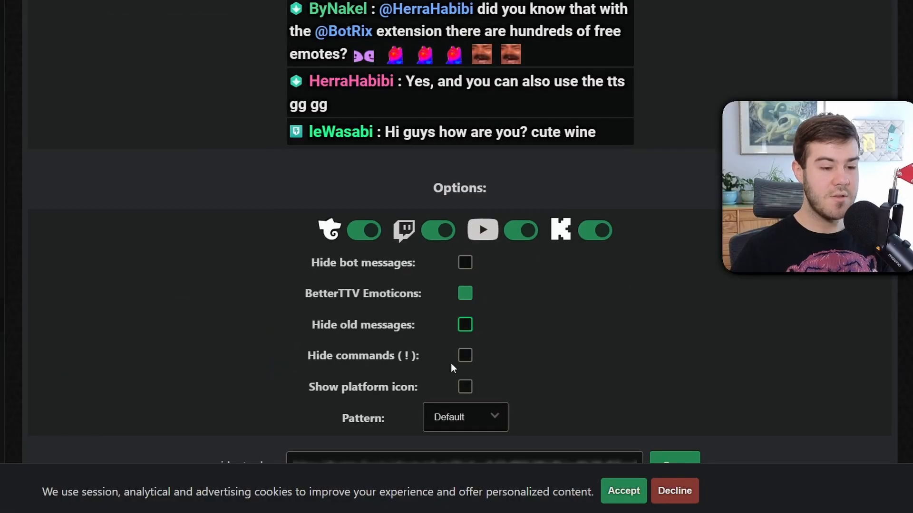
pyautogui.click(465, 356)
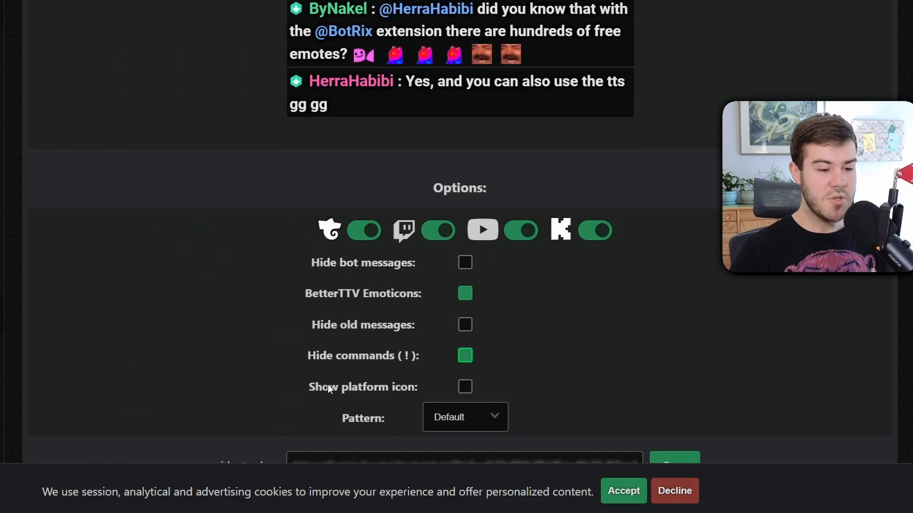
pyautogui.click(465, 387)
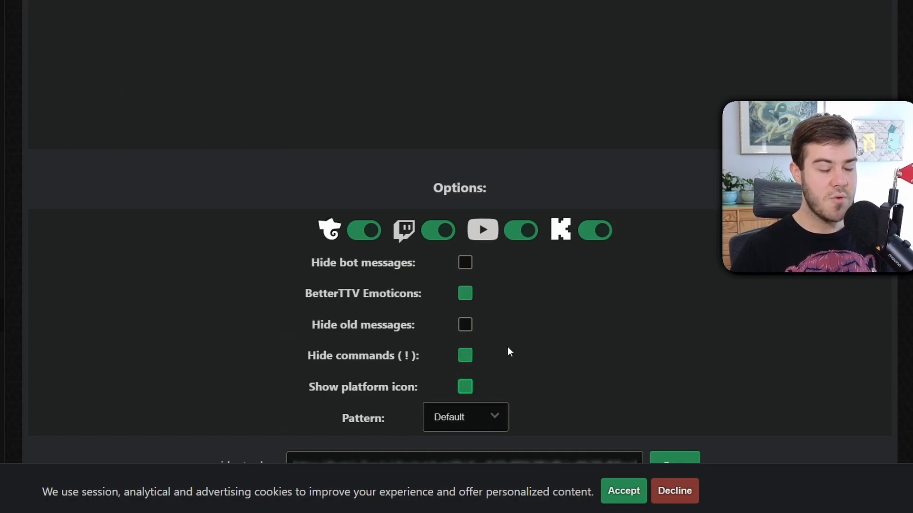
pyautogui.moveTo(367, 123)
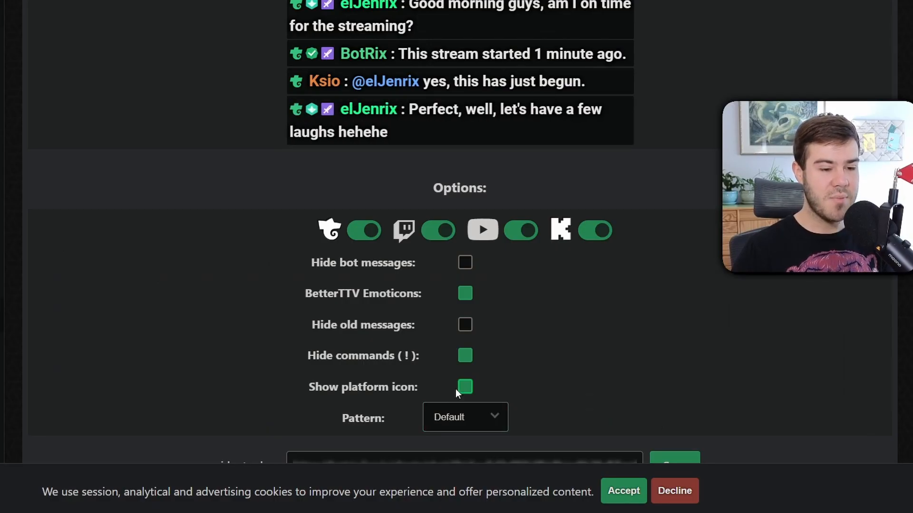
pyautogui.click(465, 387)
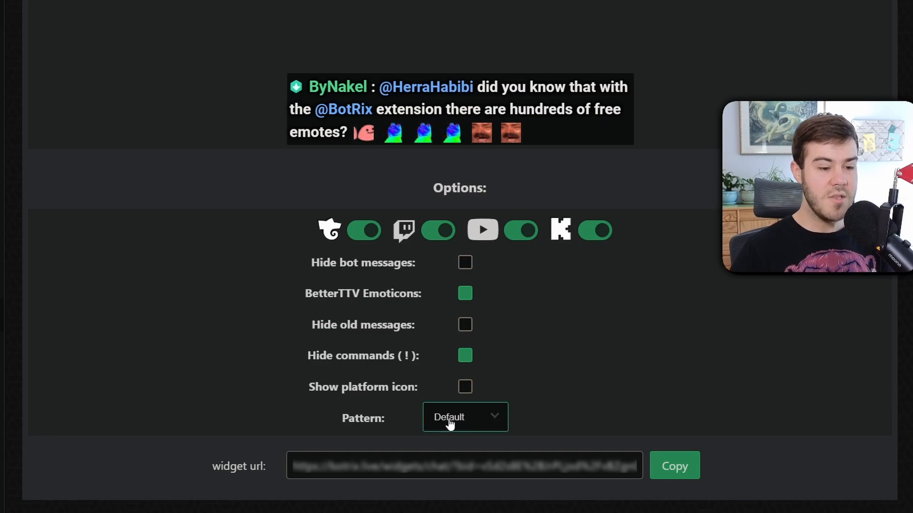
# After the premium-only Neon pattern is refused, set the pattern to Side and copy the widget link.
pyautogui.click(464, 416)
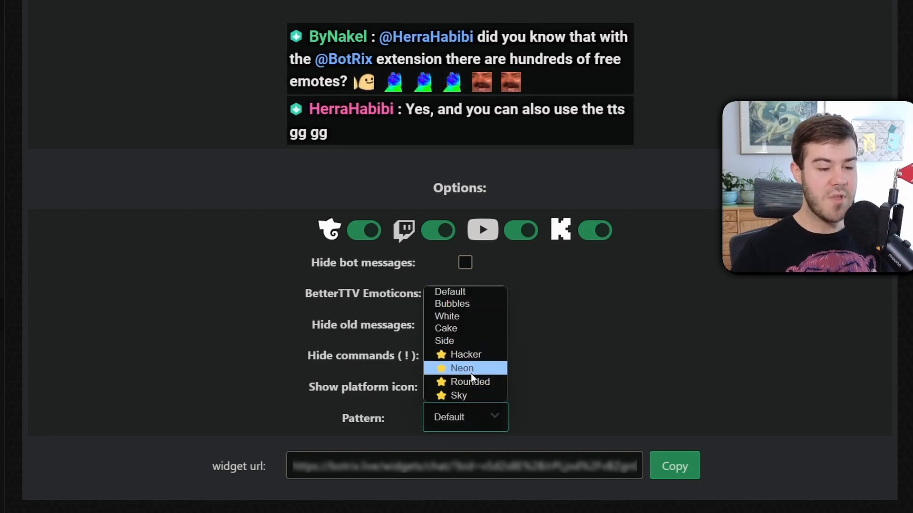
pyautogui.click(462, 368)
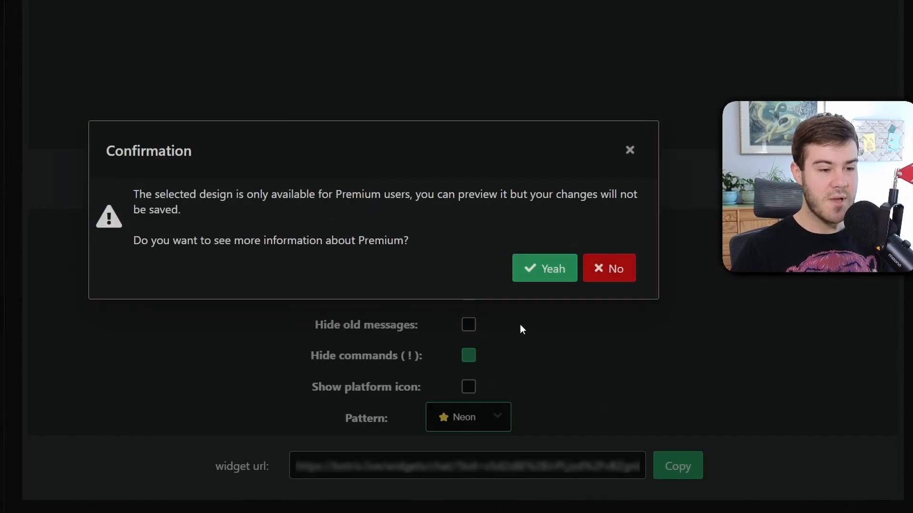
pyautogui.moveTo(629, 150)
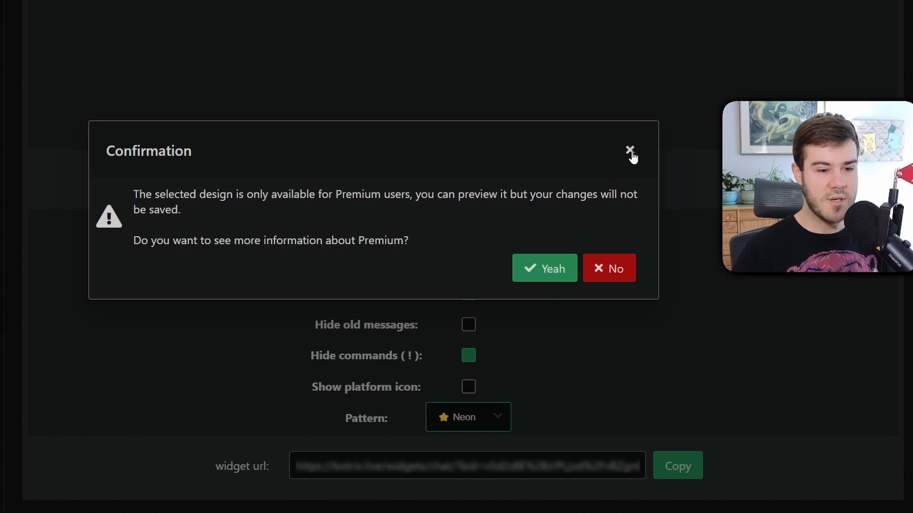
pyautogui.click(629, 150)
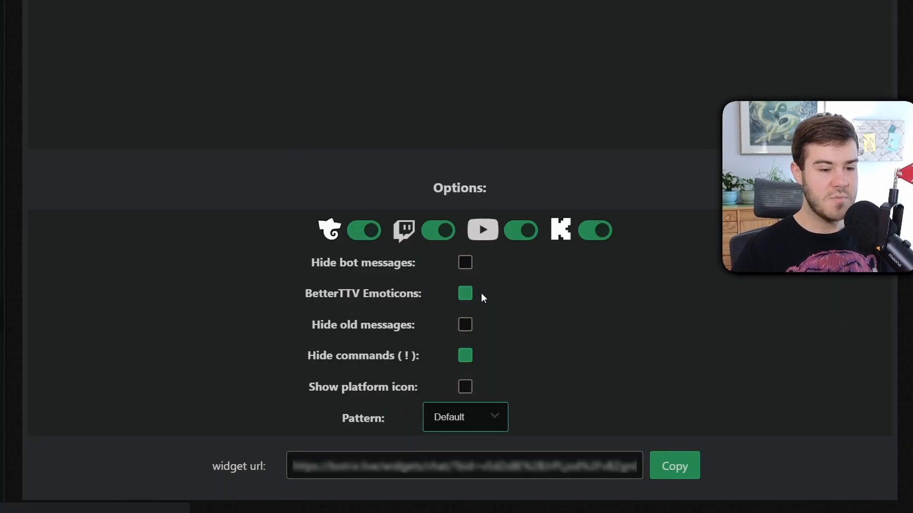
pyautogui.moveTo(372, 87)
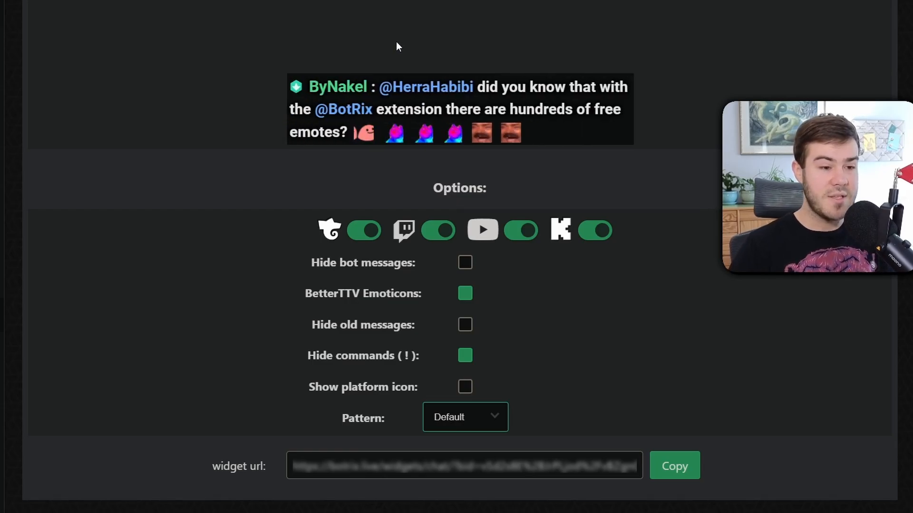
pyautogui.click(465, 417)
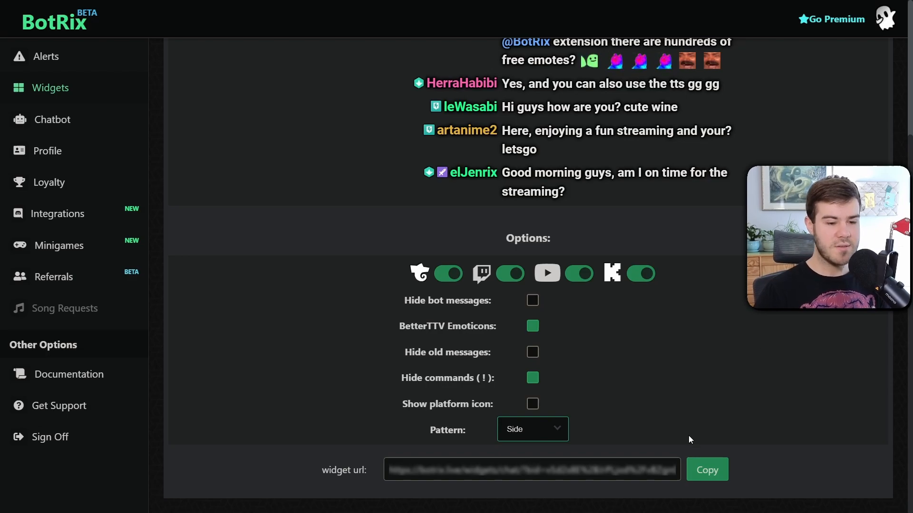
pyautogui.click(706, 468)
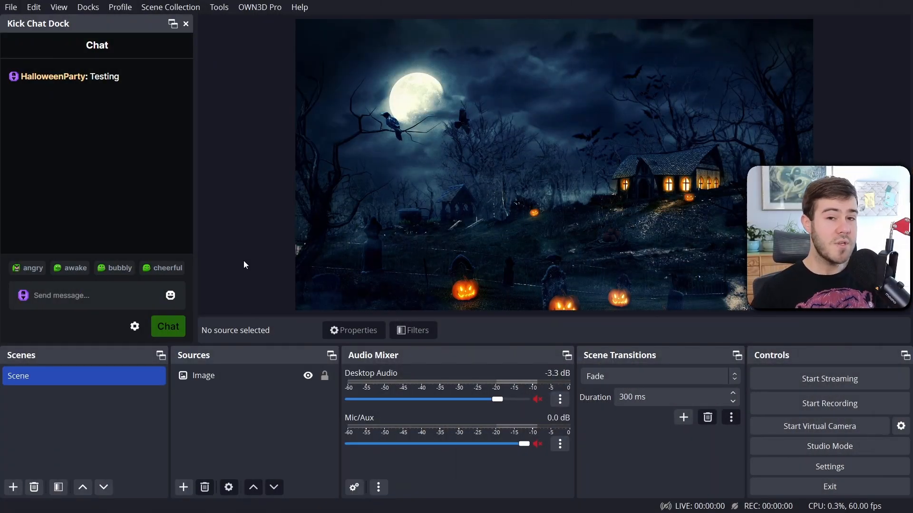
pyautogui.moveTo(247, 263)
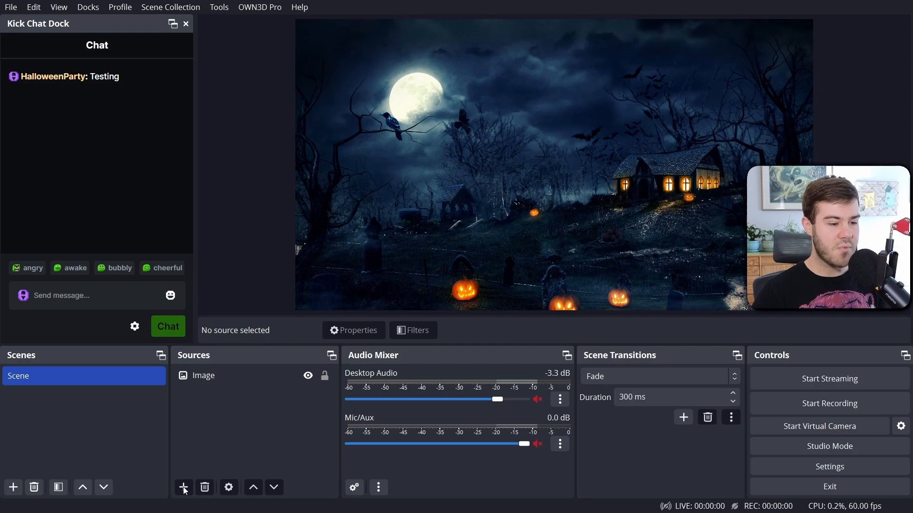
# Add a Browser source named 'Chat Overlay' to the Halloween scene and confirm its properties.
pyautogui.click(184, 487)
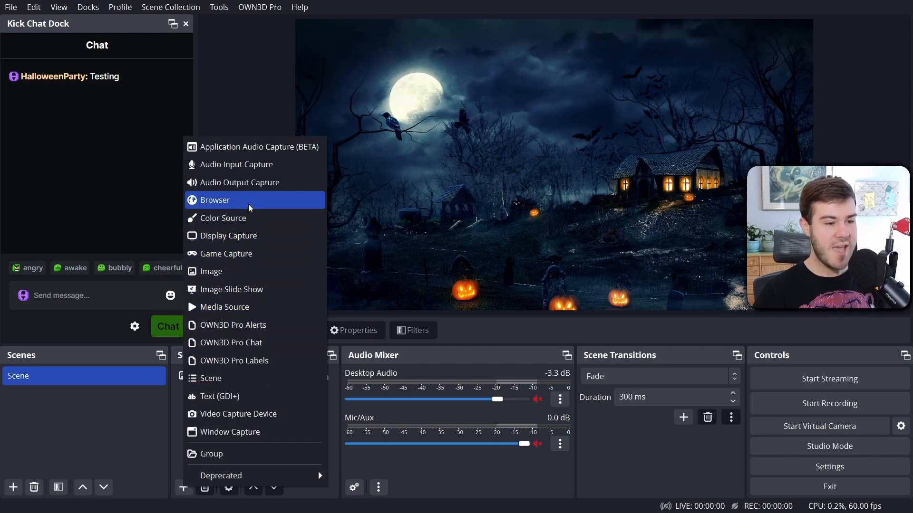
pyautogui.click(215, 200)
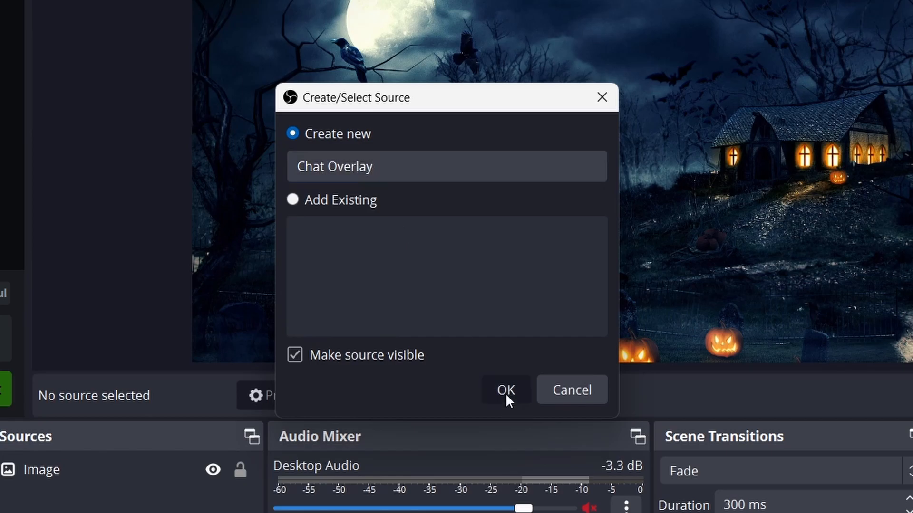
pyautogui.click(504, 390)
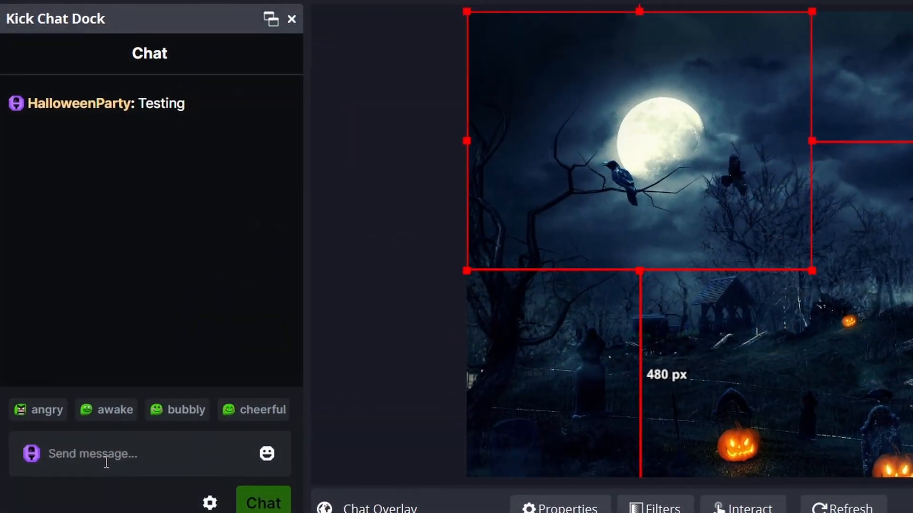
pyautogui.write('T')
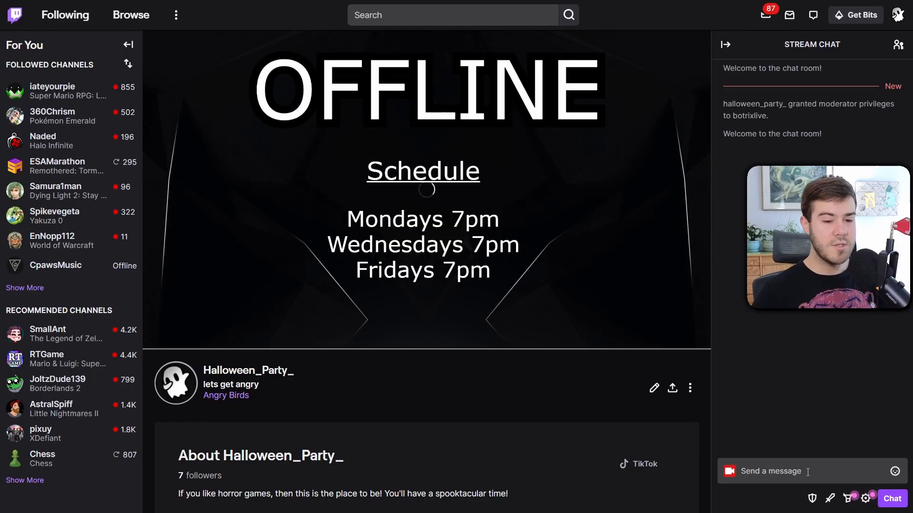
# Write 'Test' in the Halloween_Party_ Twitch stream chat message box.
pyautogui.write('Testi')
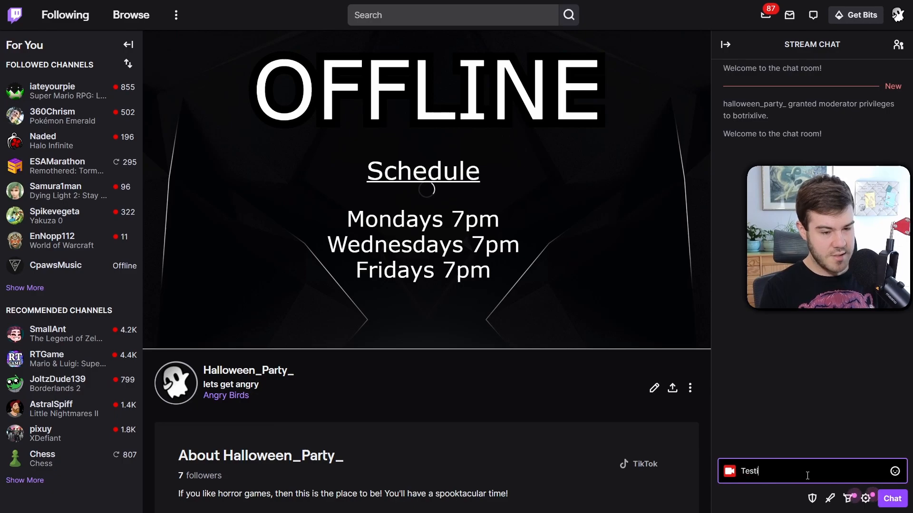